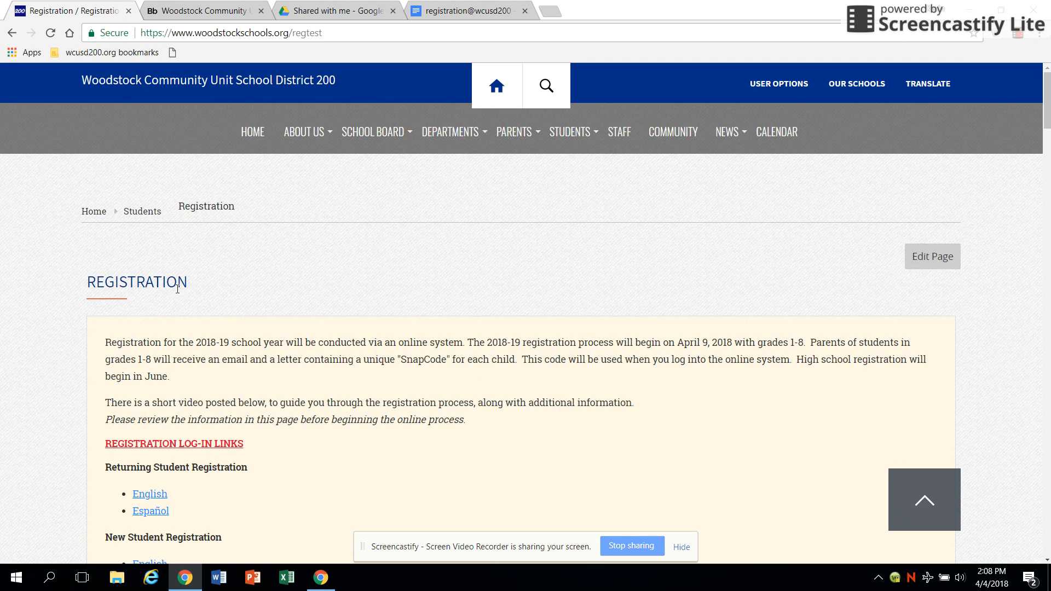
mouse_move(188, 449)
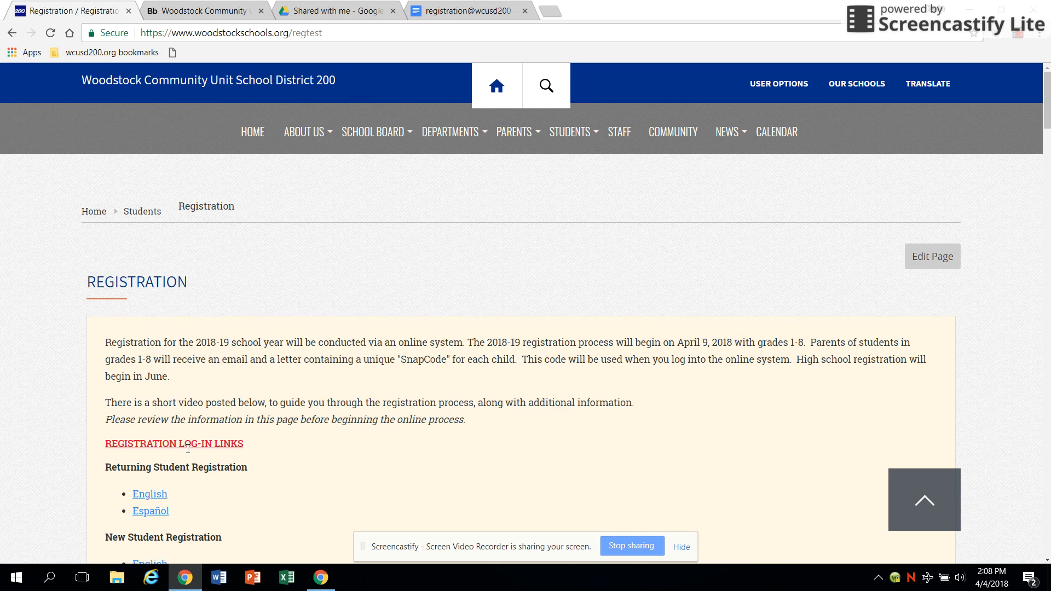
mouse_move(288, 354)
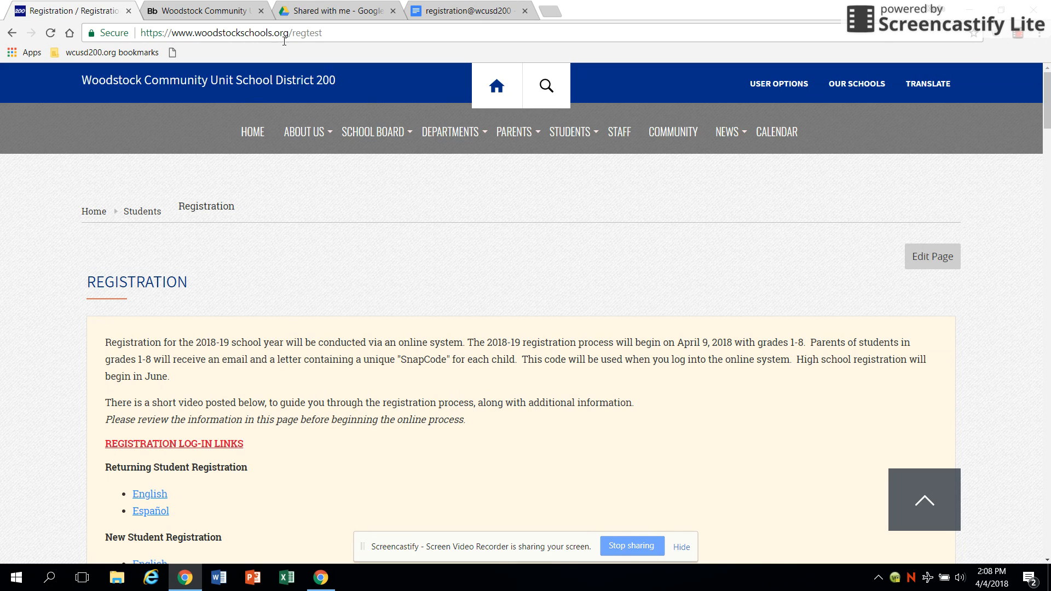
mouse_move(335, 9)
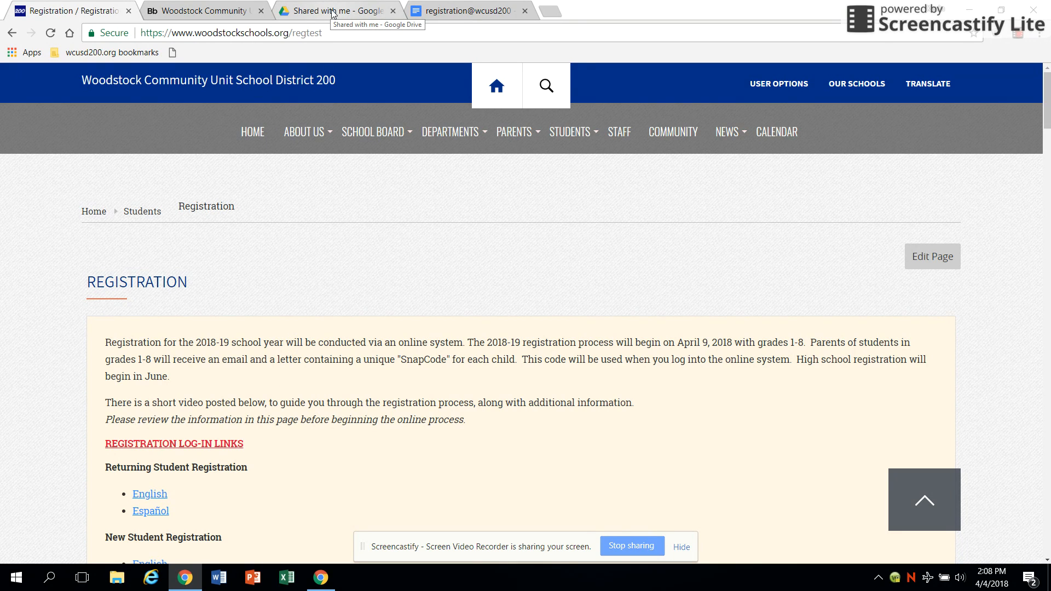
- Select the Unique Snap Code line in the shared Drive letter and return to the Registration page
left_click(333, 11)
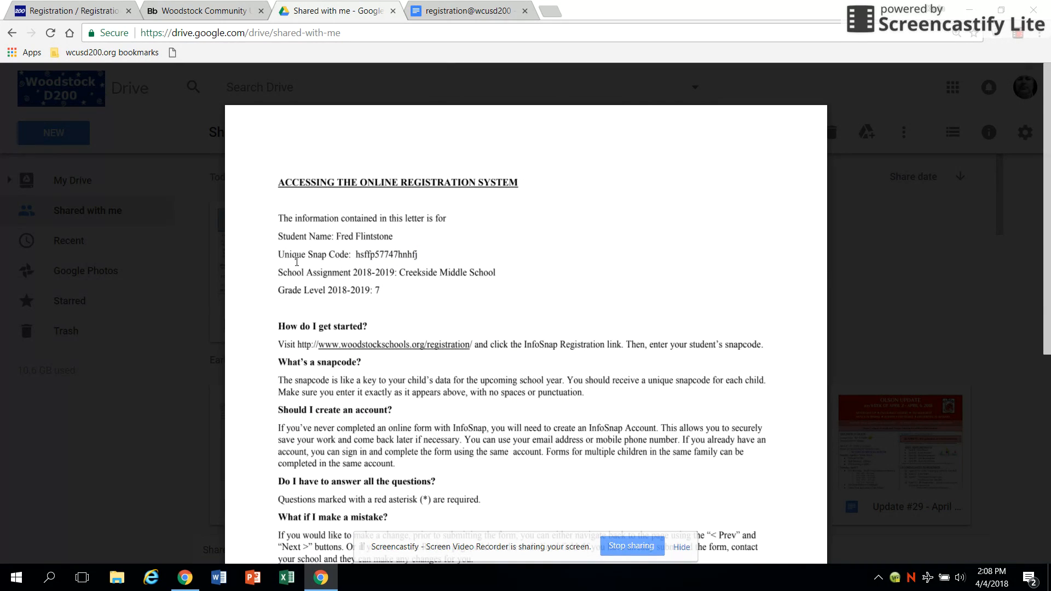
triple_click(347, 254)
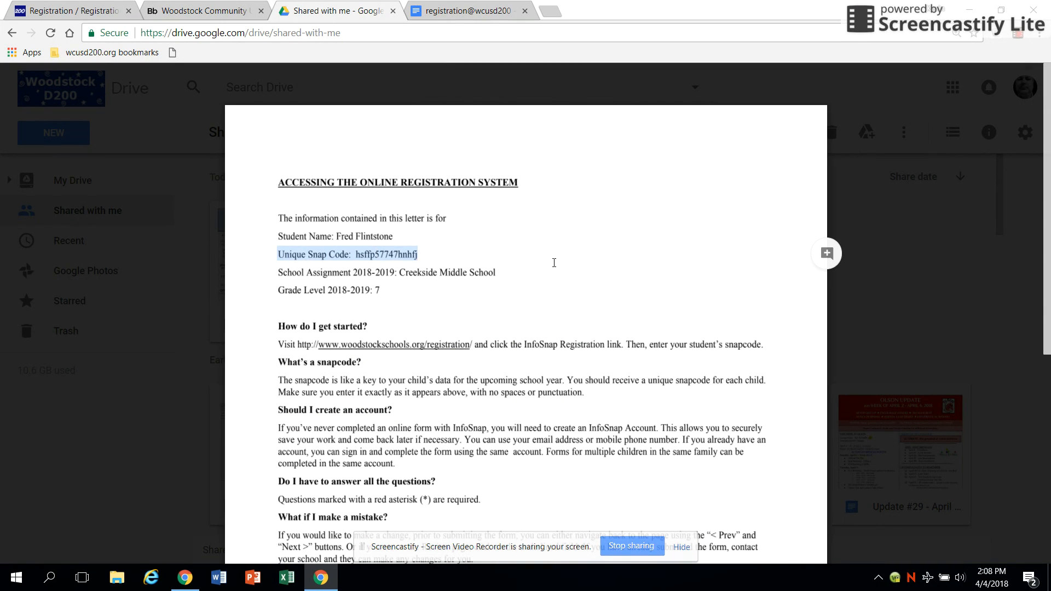
mouse_move(536, 282)
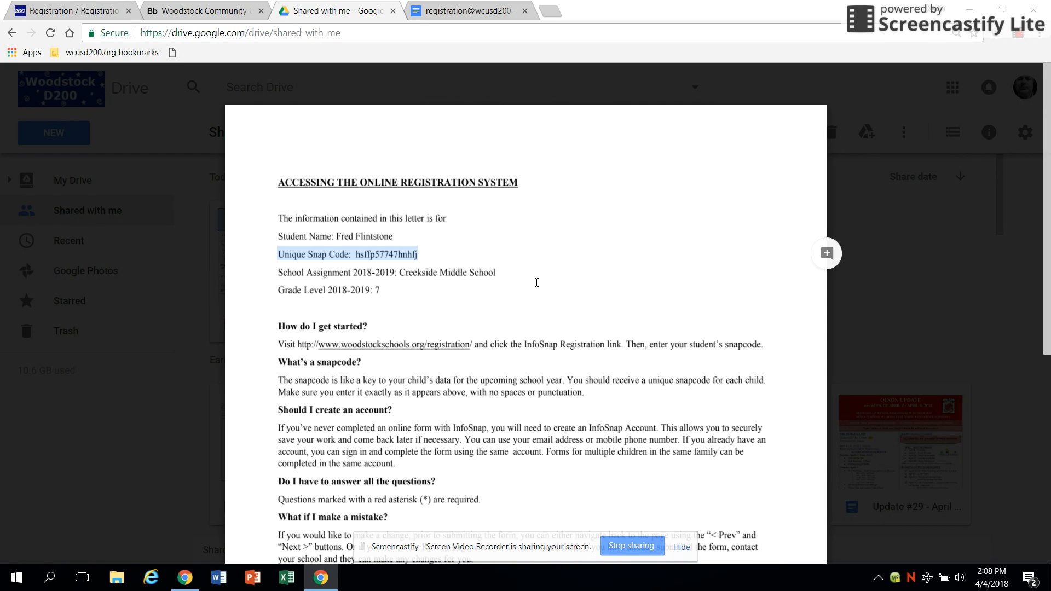
mouse_move(533, 276)
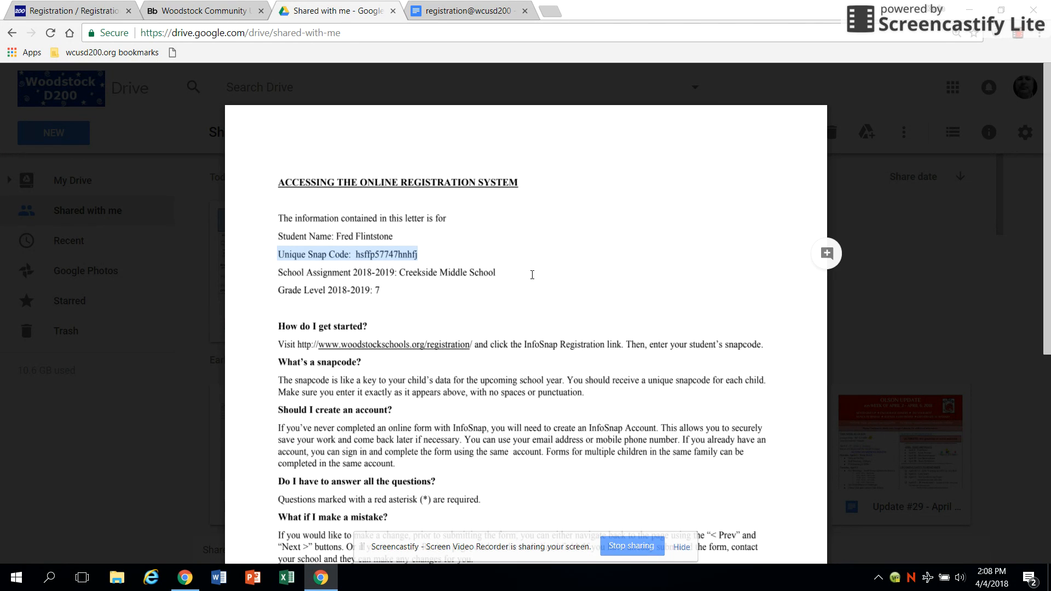
left_click(73, 10)
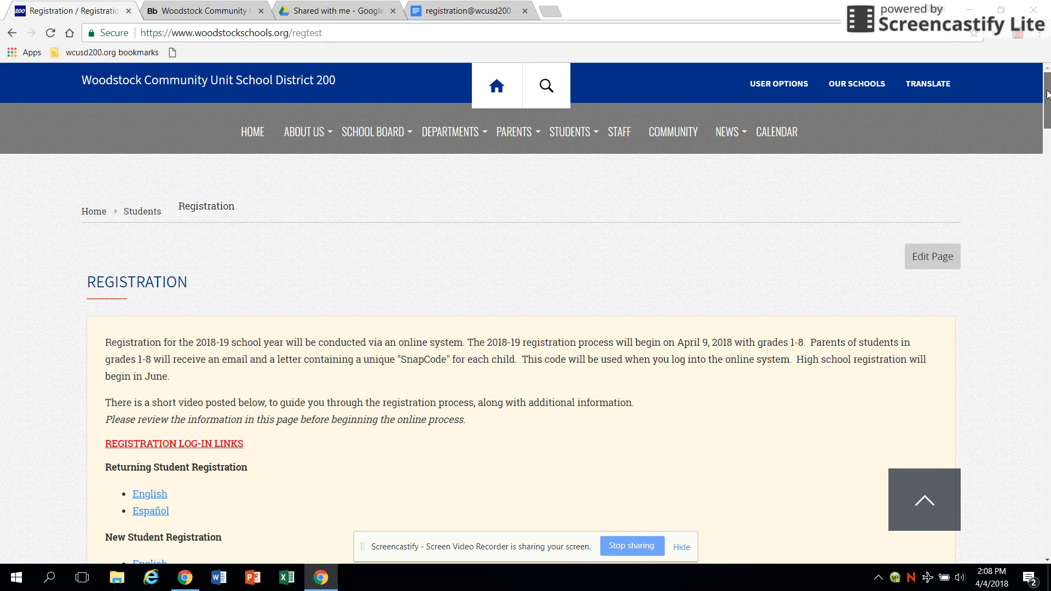
scroll("down", 3)
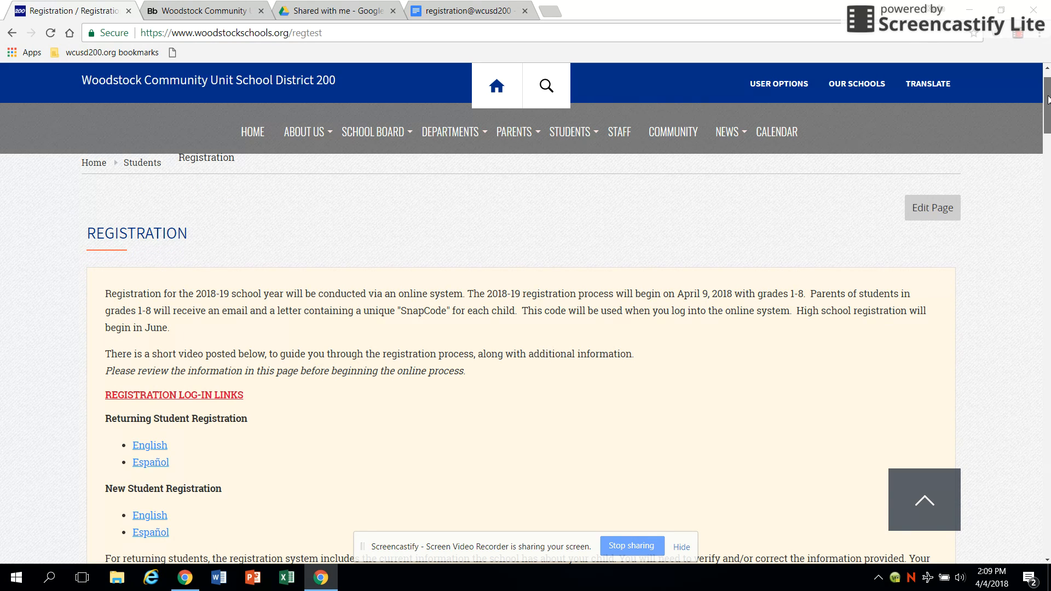
scroll("down", 3)
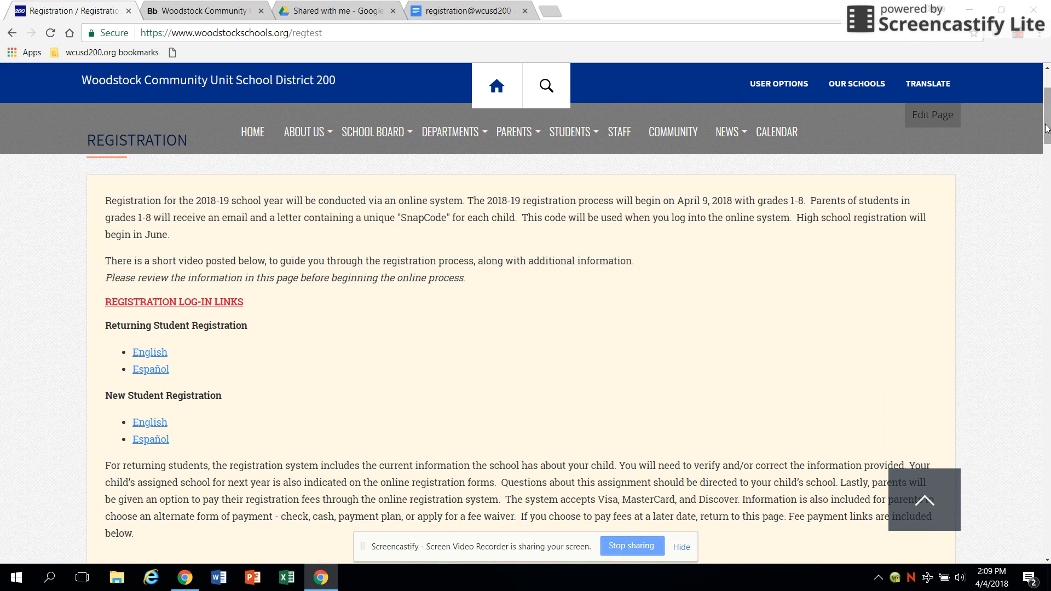
scroll("down", 3)
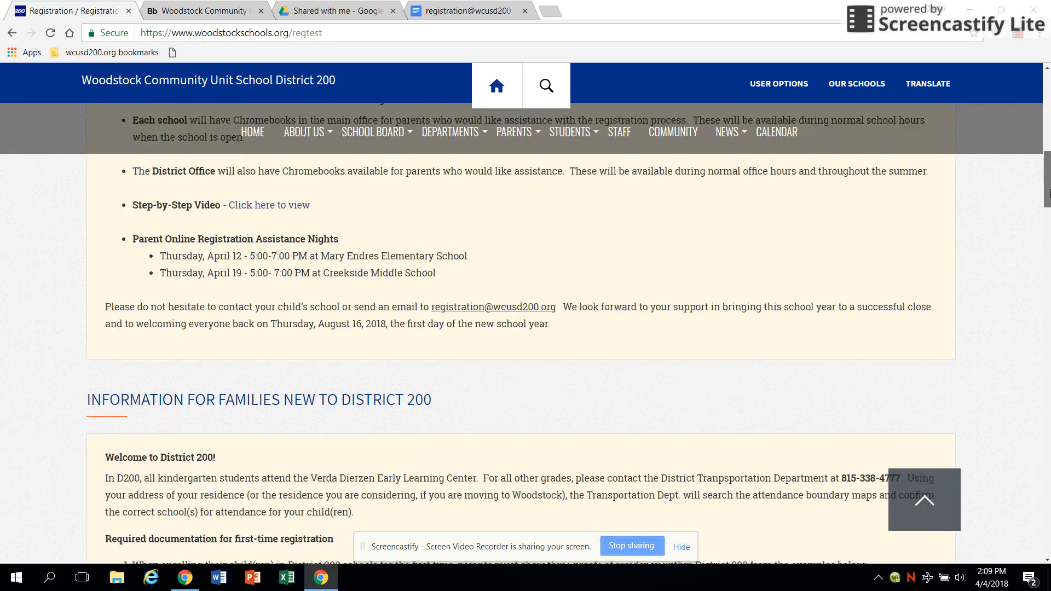
scroll("down", 3)
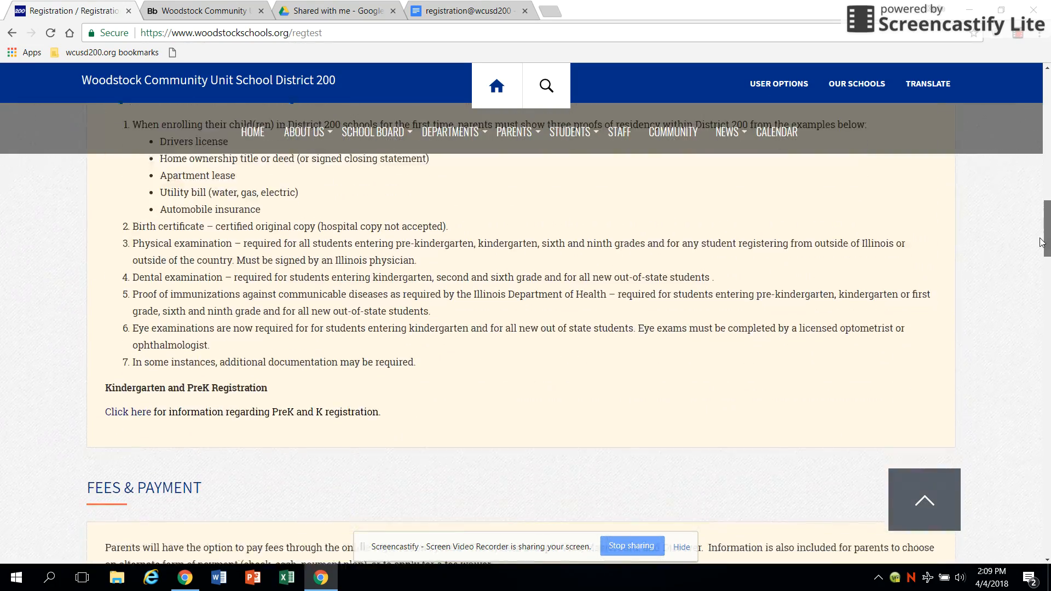
scroll("down", 3)
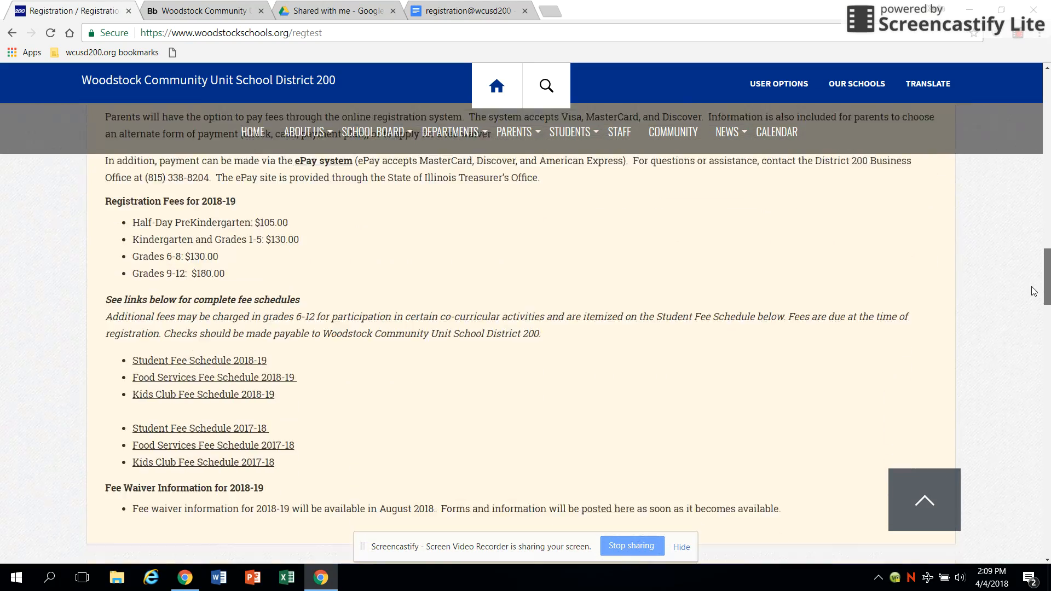
scroll("up", 3)
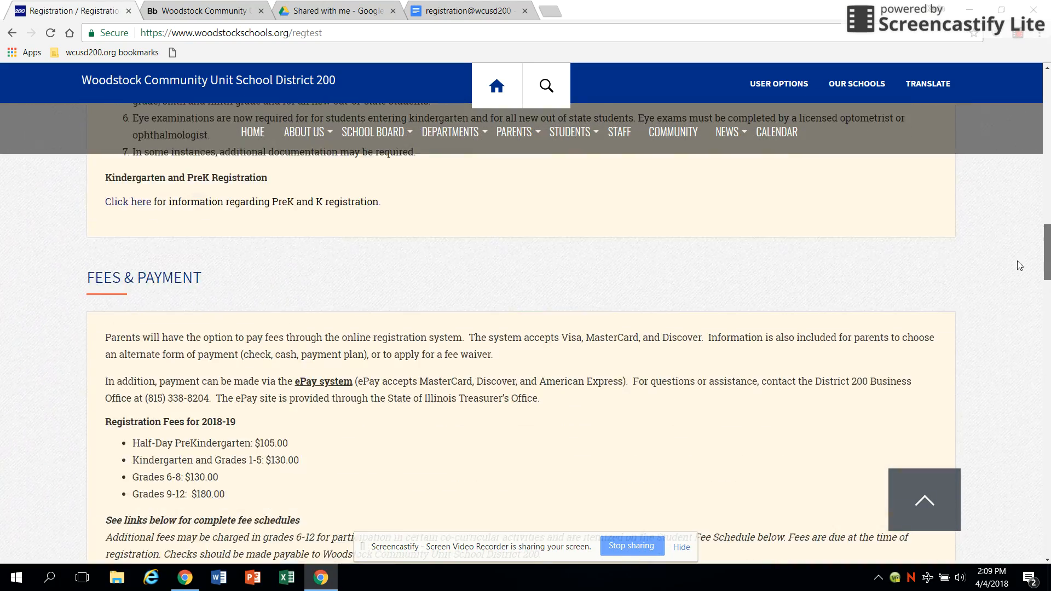
scroll("up", 3)
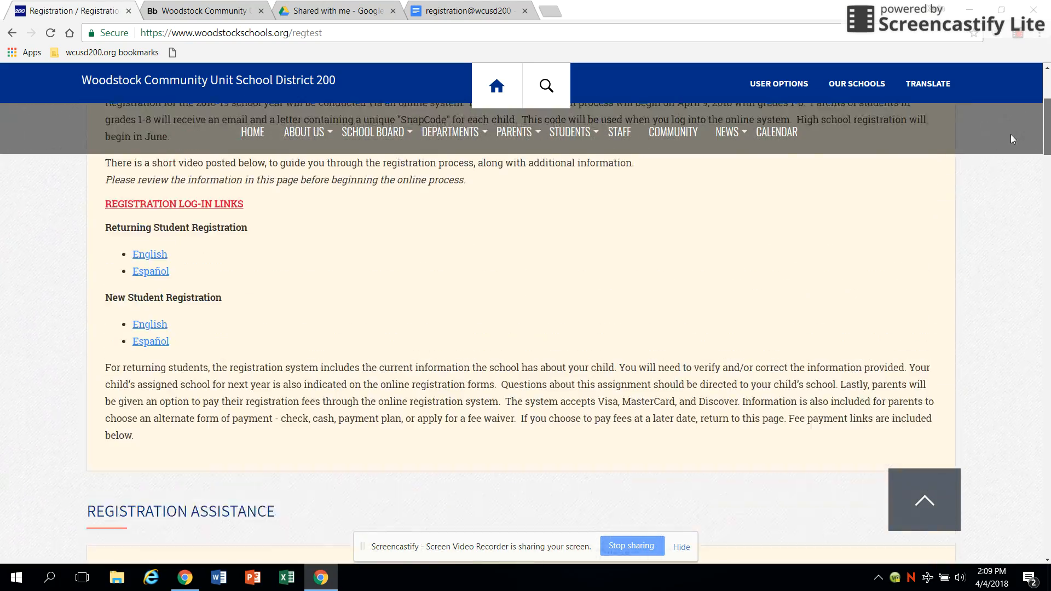
scroll("up", 3)
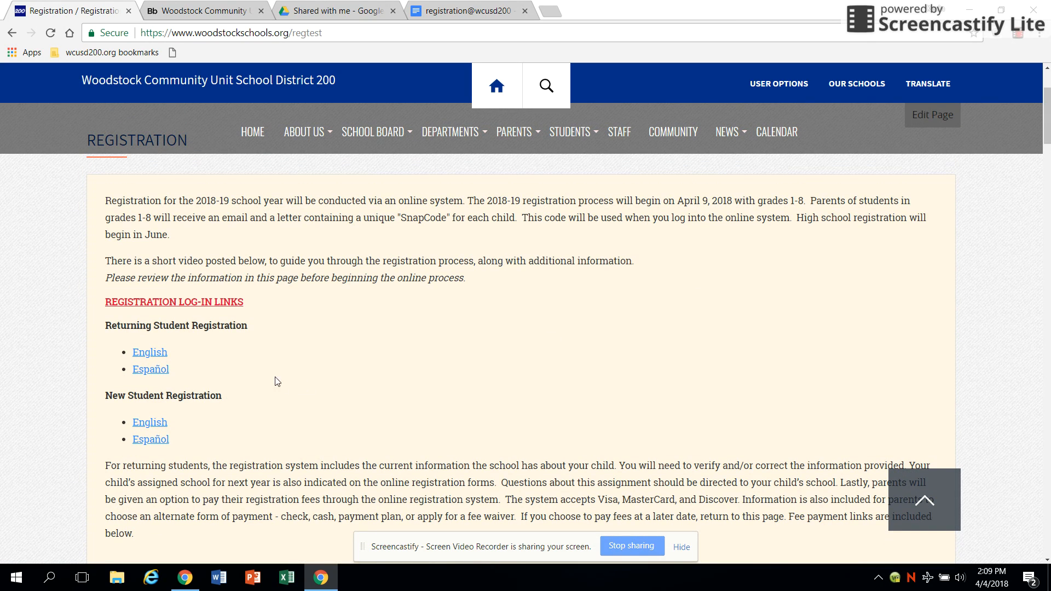
mouse_move(198, 329)
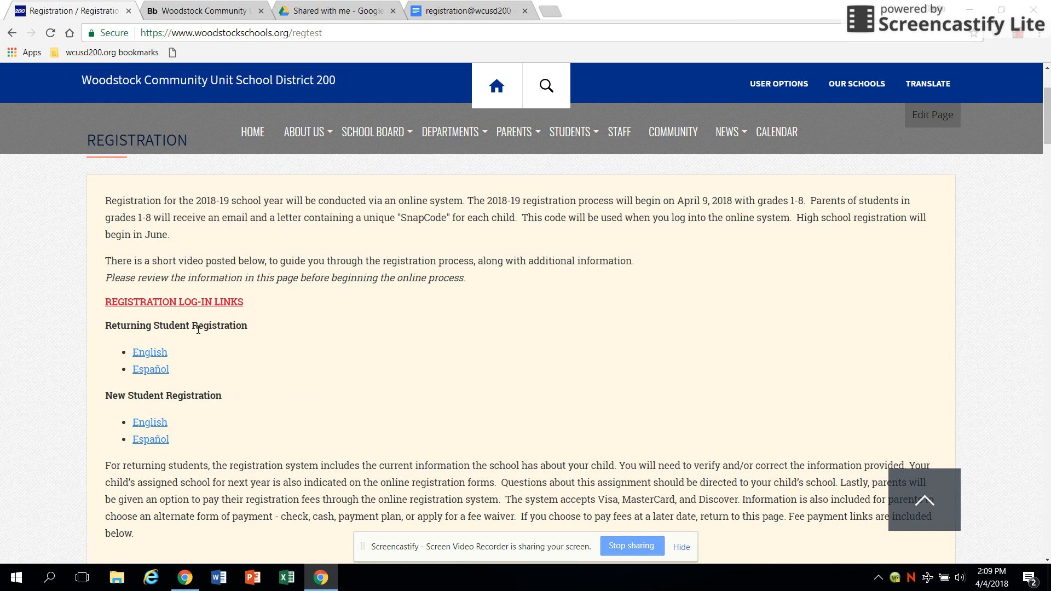
mouse_move(228, 401)
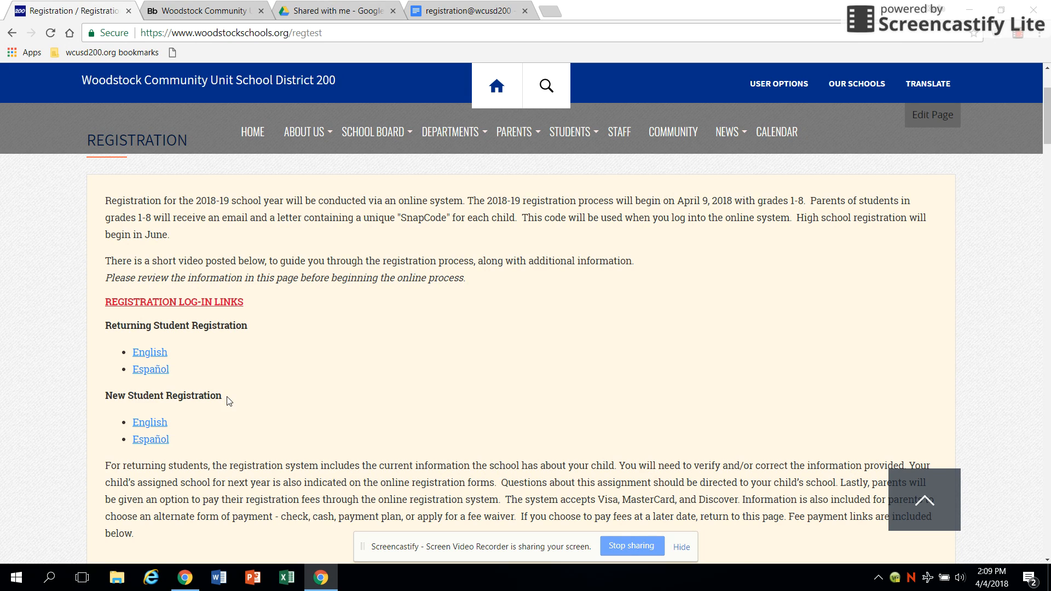
mouse_move(150, 351)
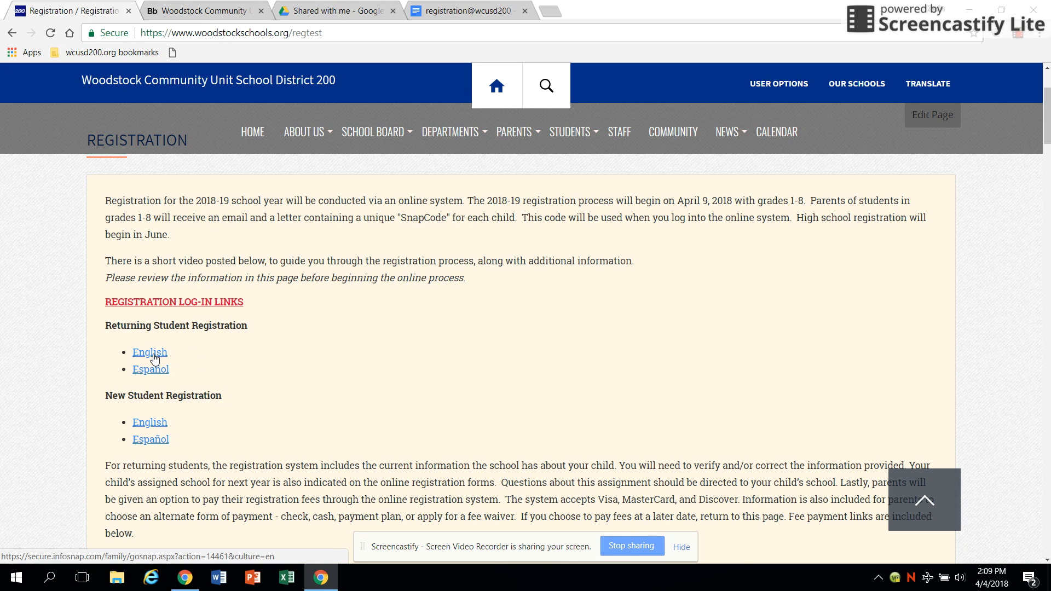
left_click(150, 352)
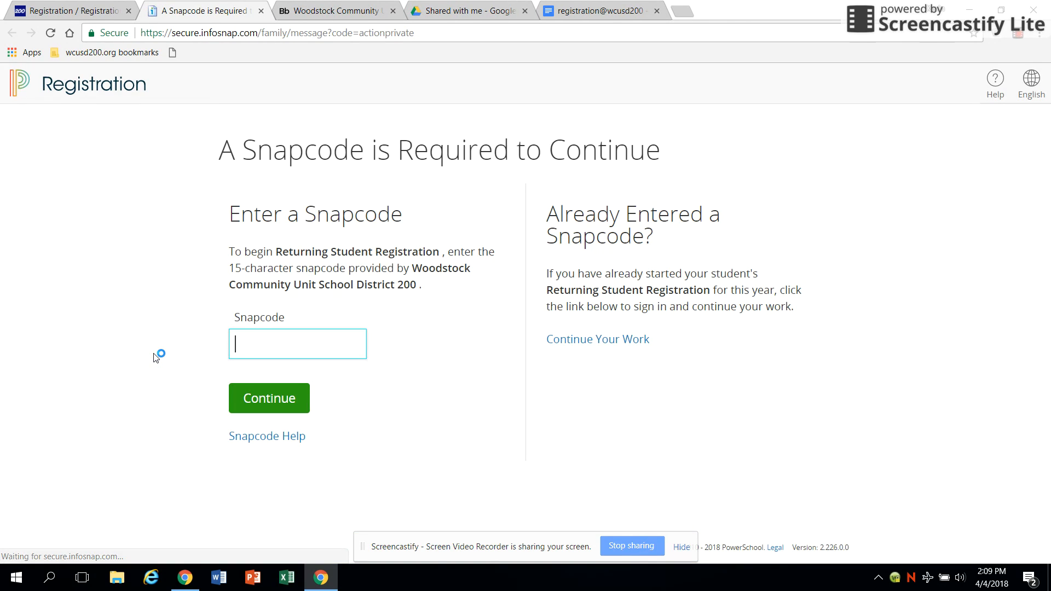
right_click(297, 344)
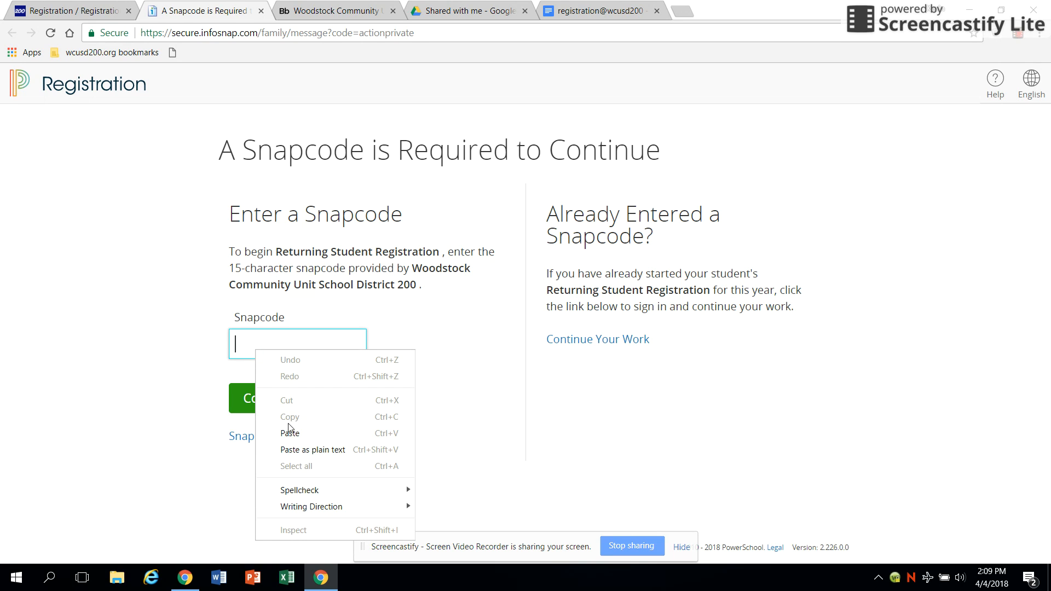
left_click(290, 433)
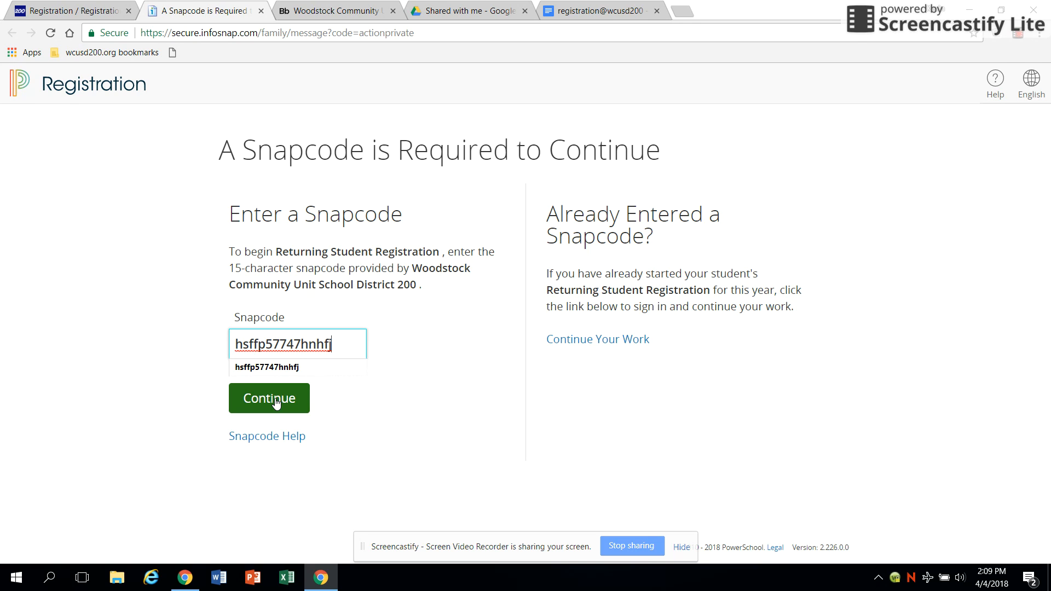
left_click(268, 398)
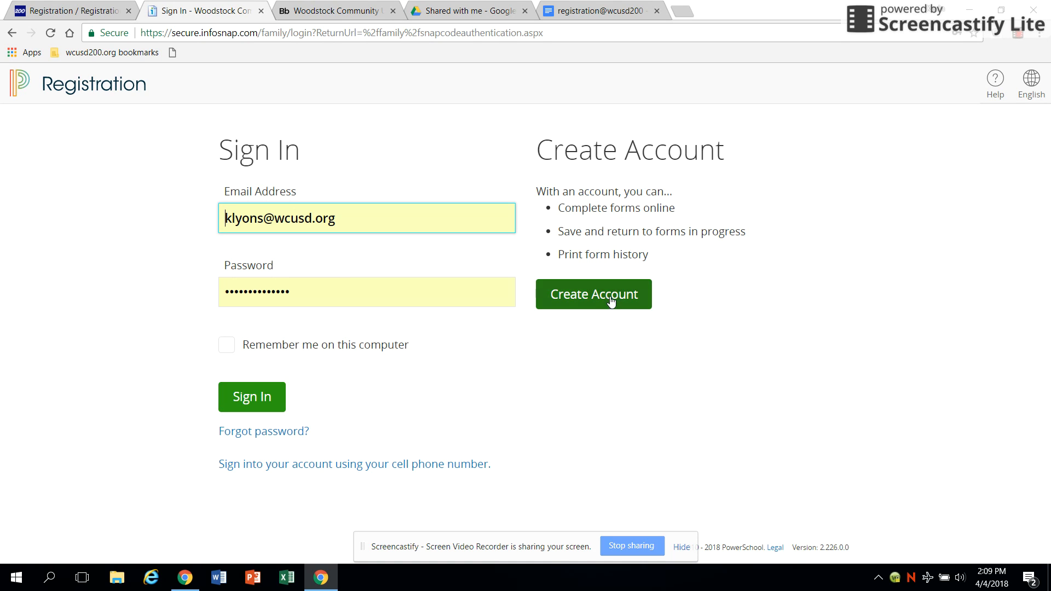
- Look over the new-account page, go back to sign-in and sign in to the registration account
left_click(592, 294)
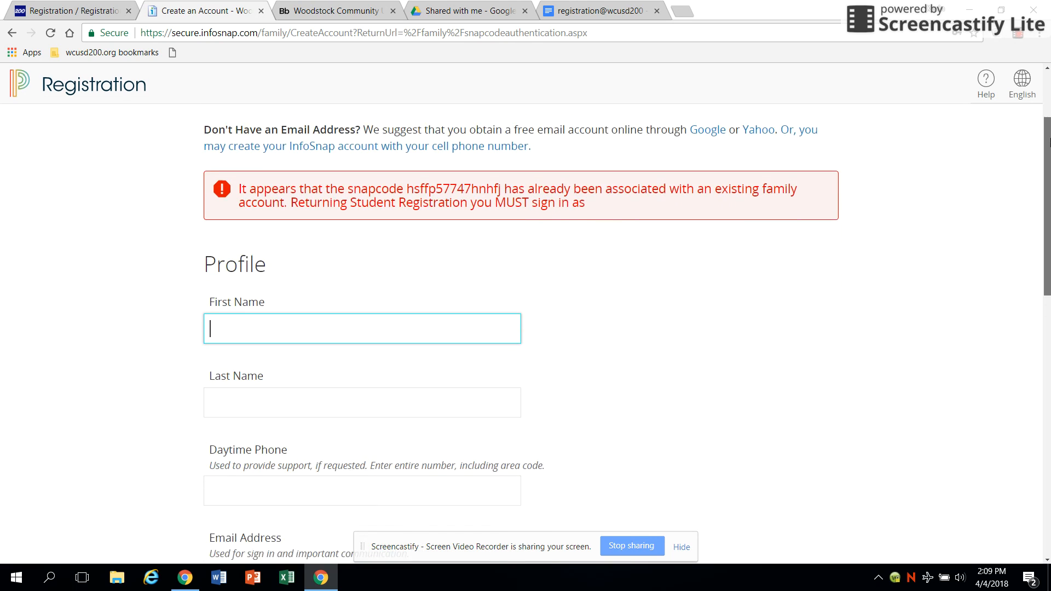
scroll("down", 3)
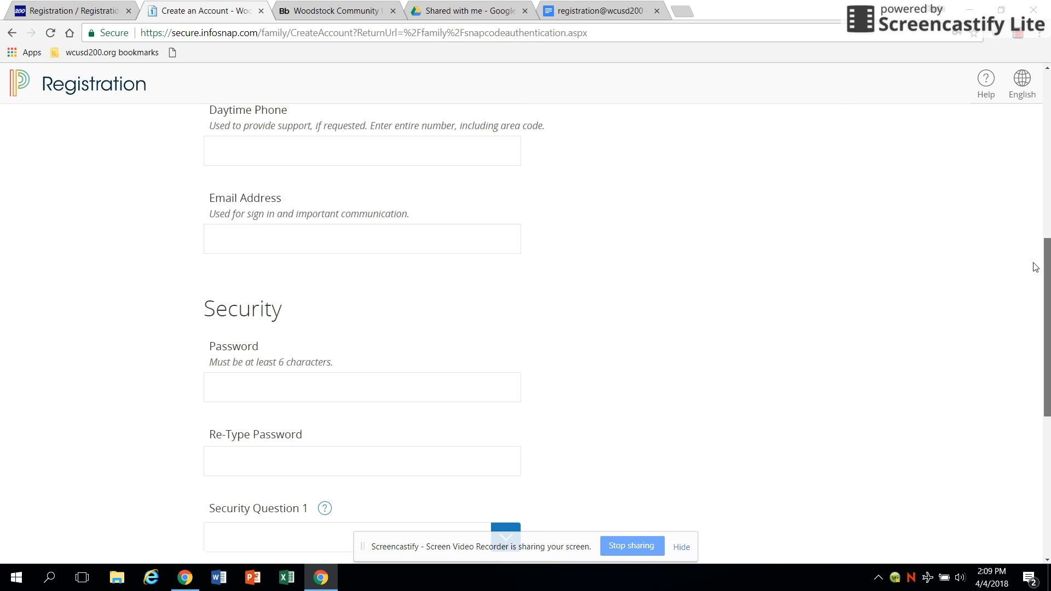
scroll("down", 3)
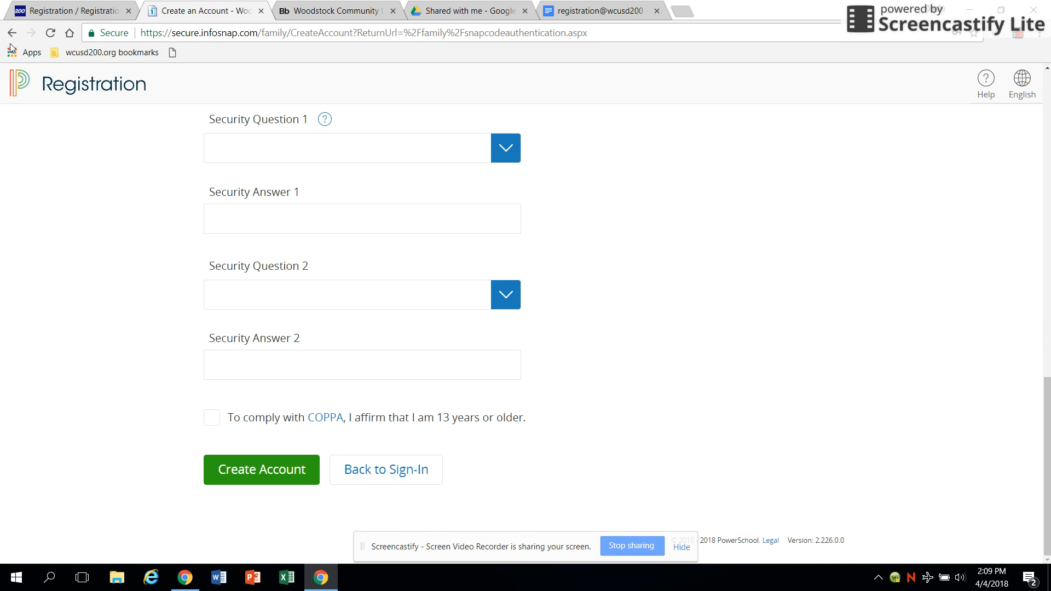
left_click(385, 470)
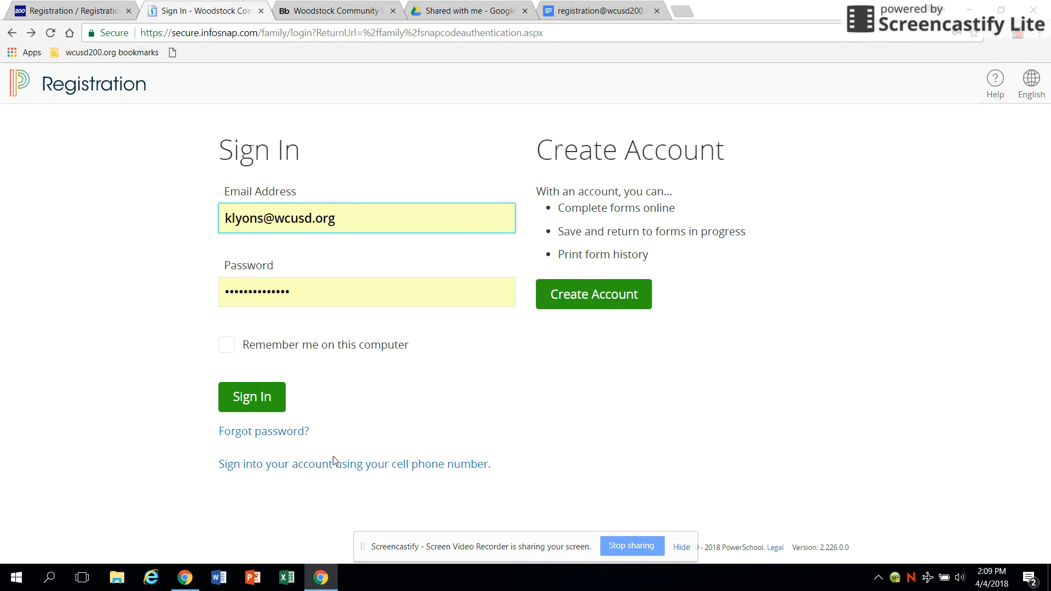
left_click(251, 396)
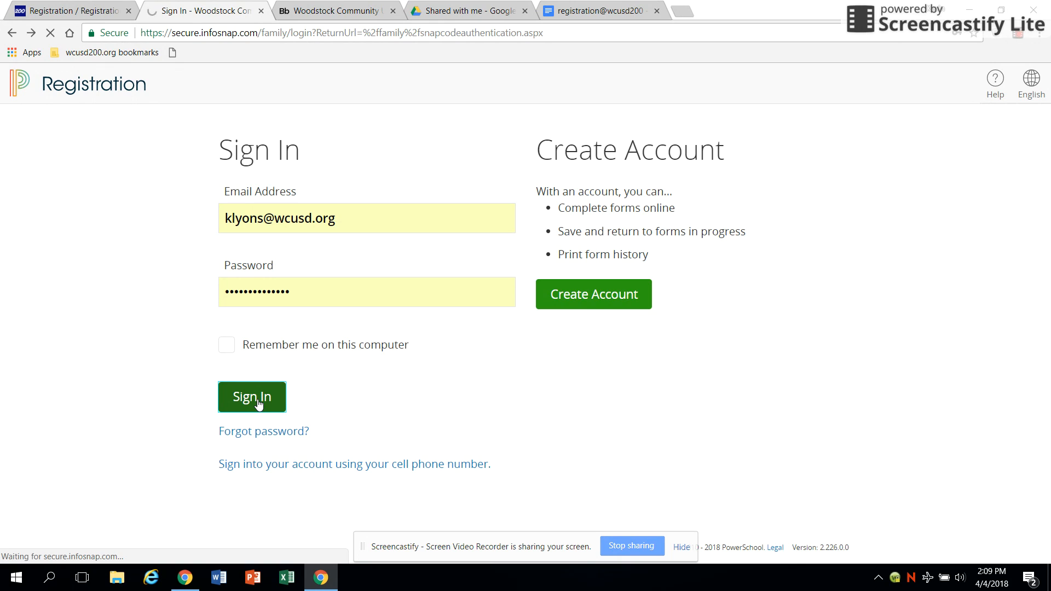
left_click(252, 396)
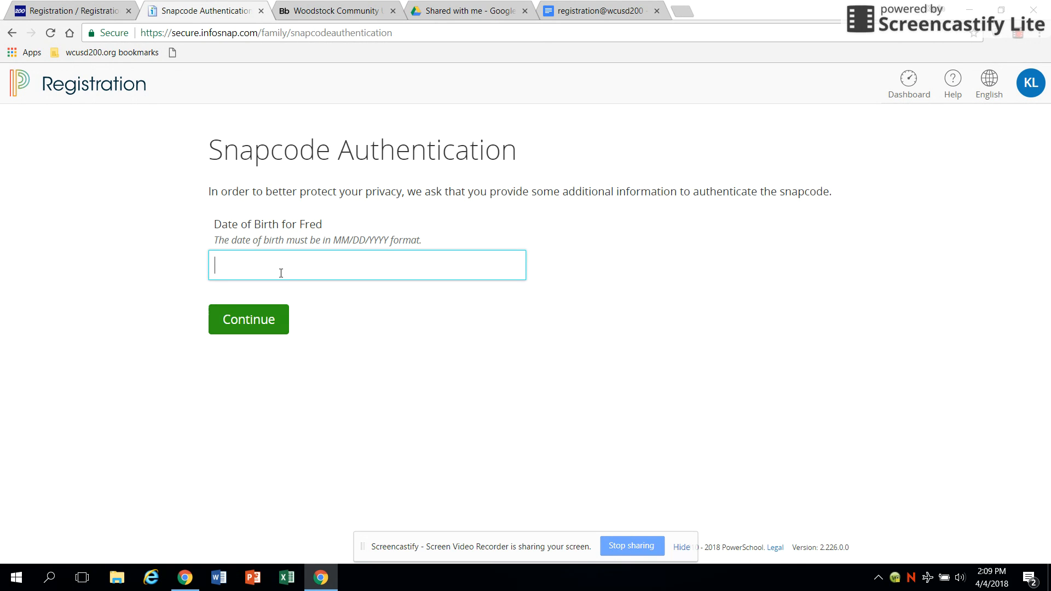
type("12/25/2004")
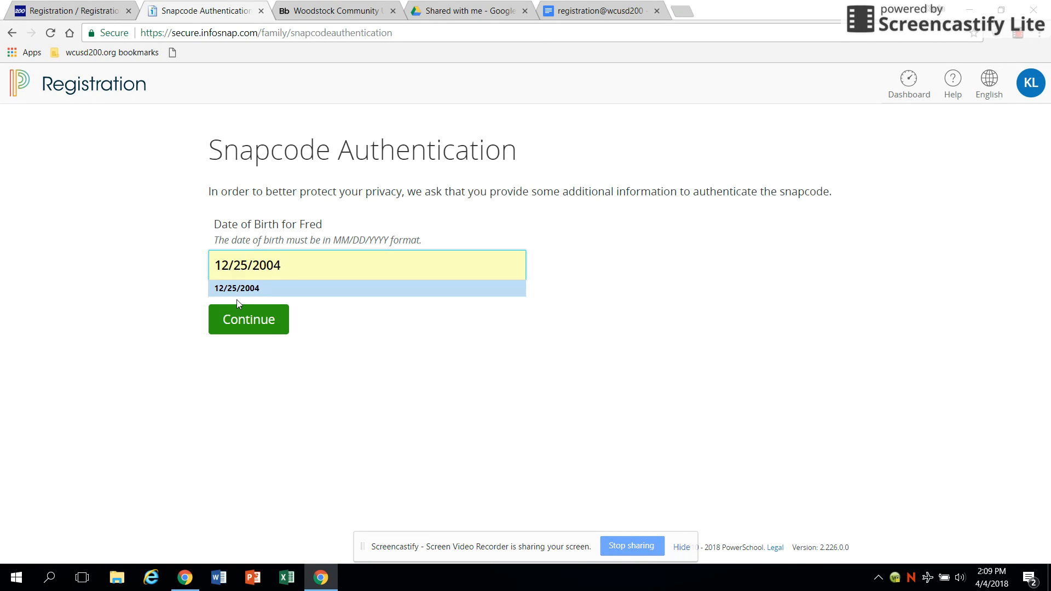
left_click(248, 319)
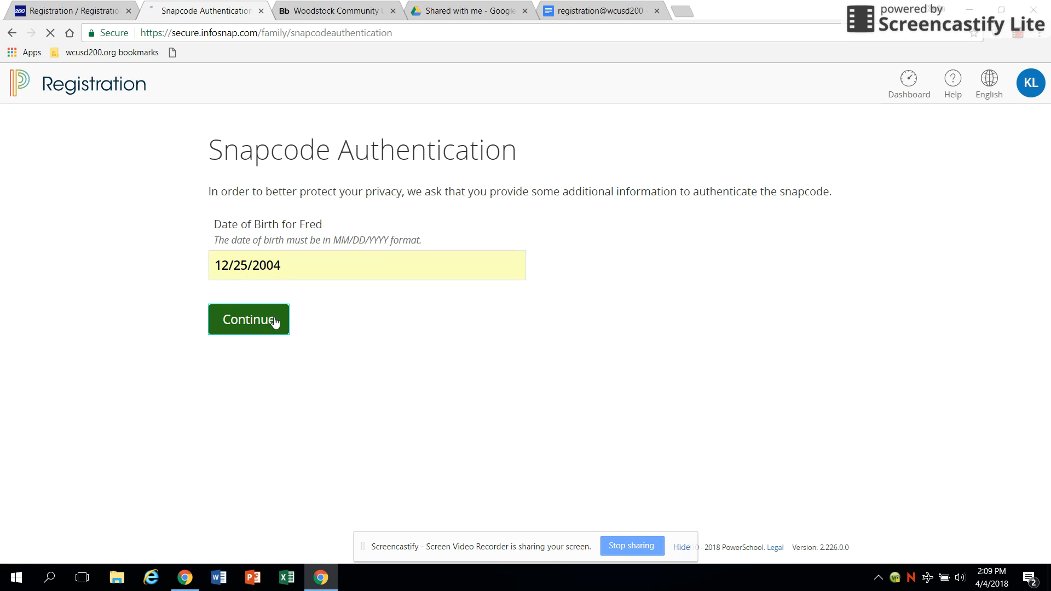
left_click(248, 319)
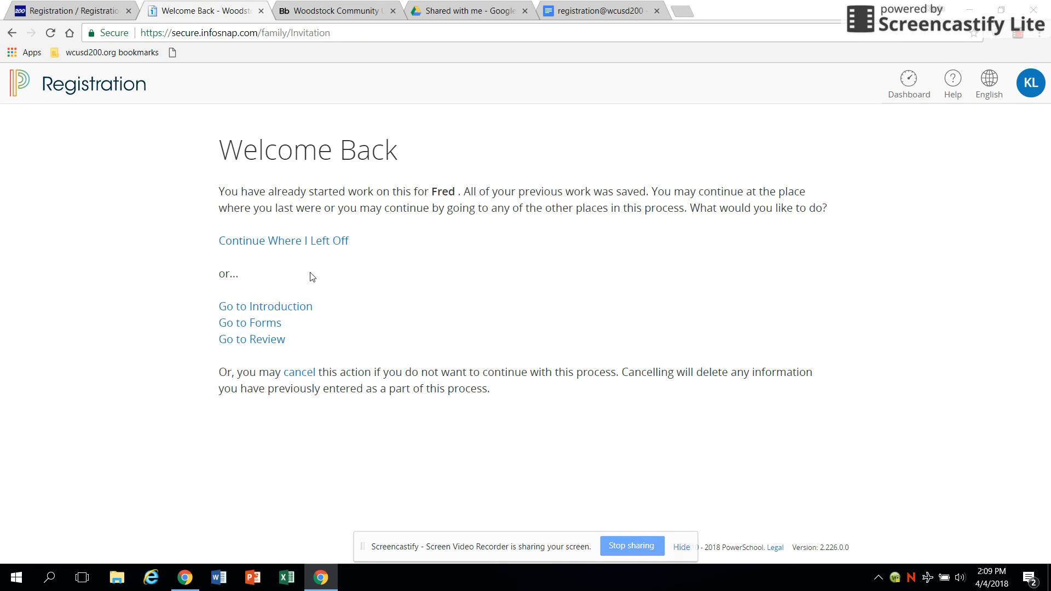
- Go to Review and read through the incomplete required-field warnings for Fred's address and contacts
left_click(264, 306)
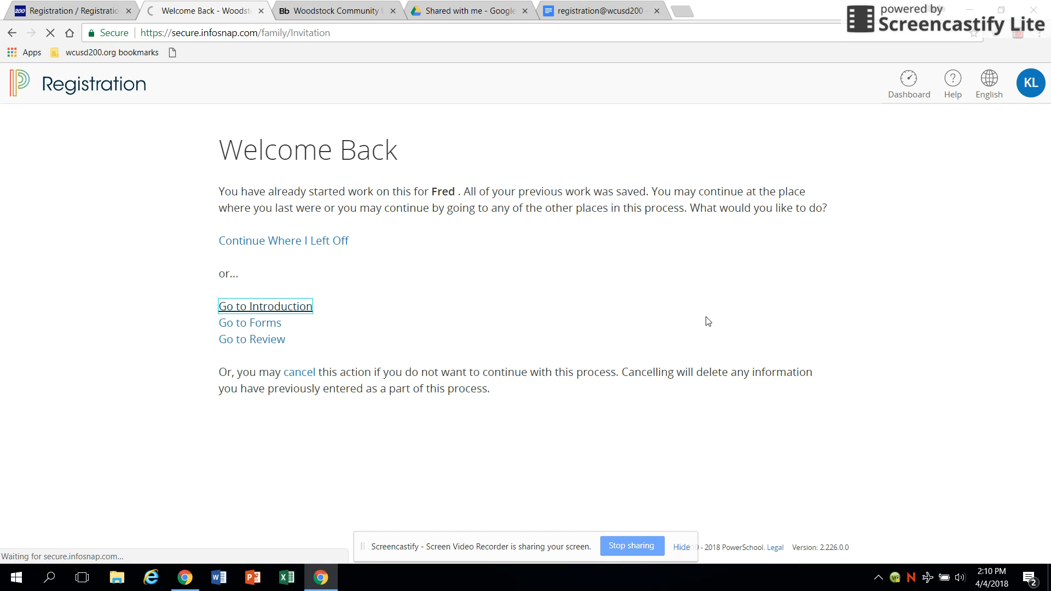
left_click(252, 339)
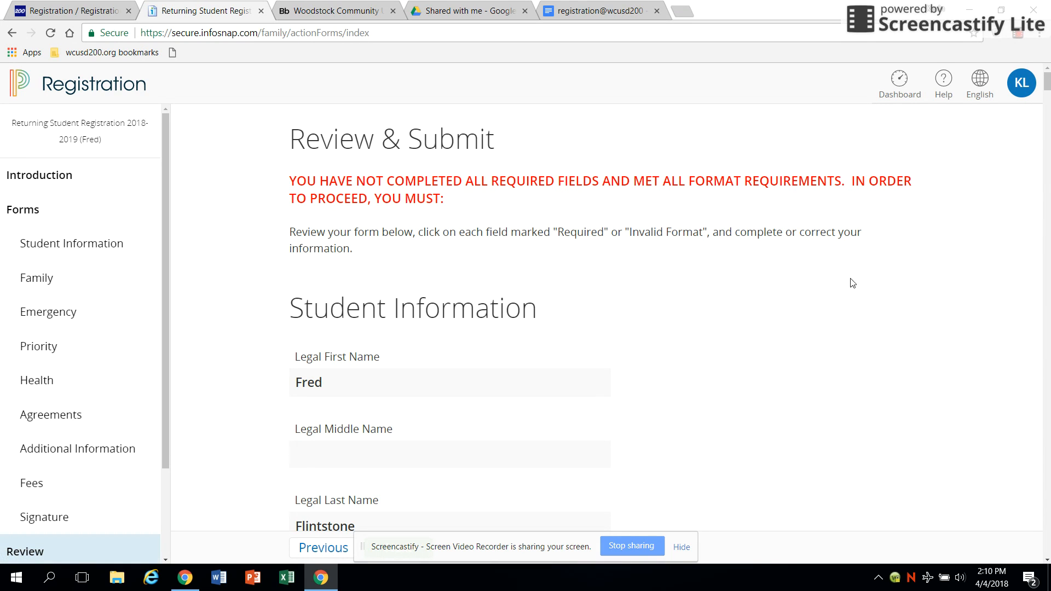
mouse_move(844, 269)
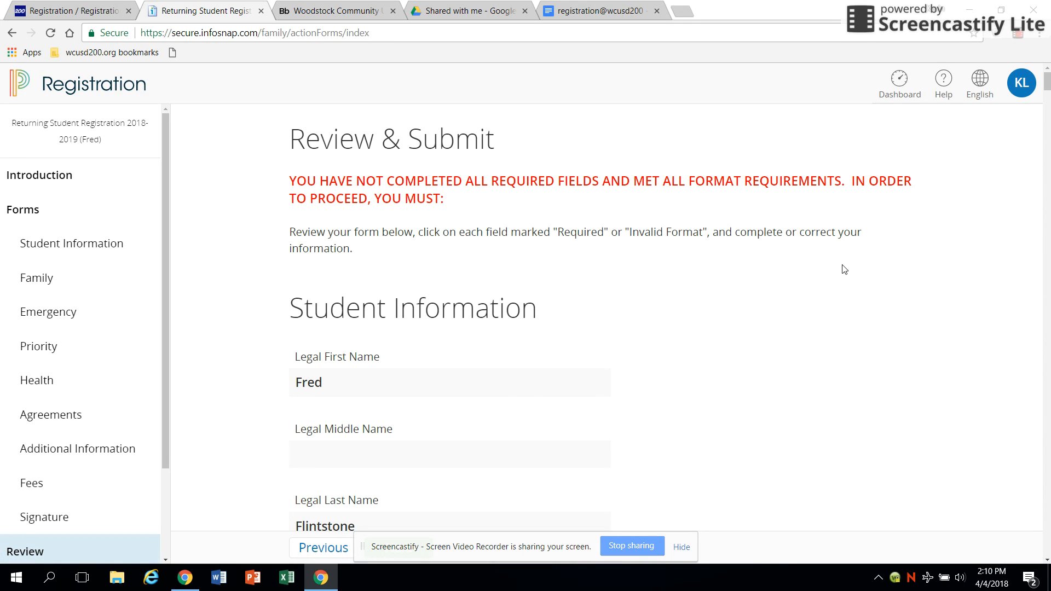
scroll("down", 3)
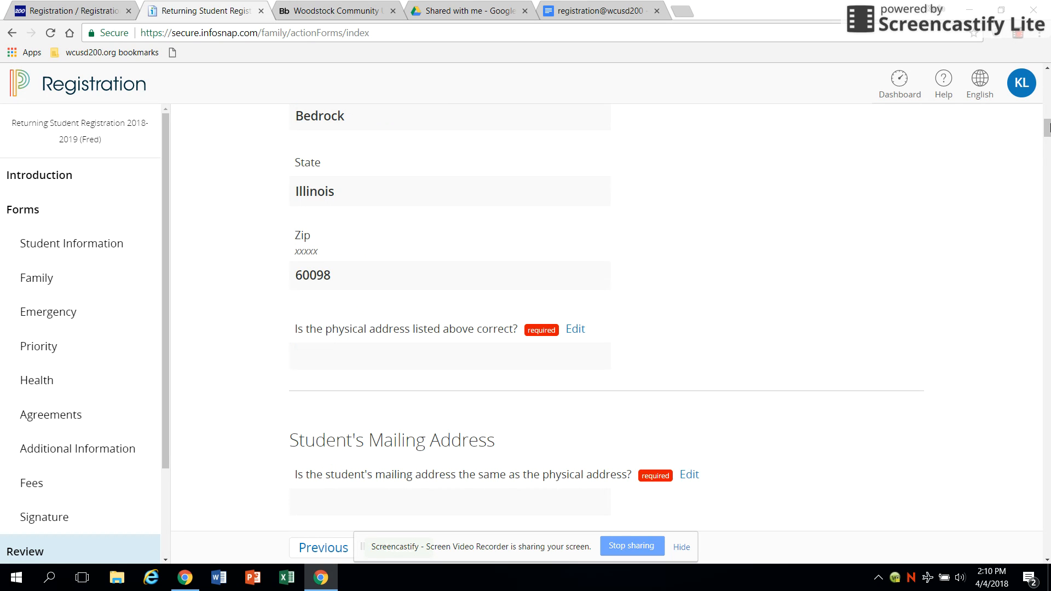
scroll("down", 3)
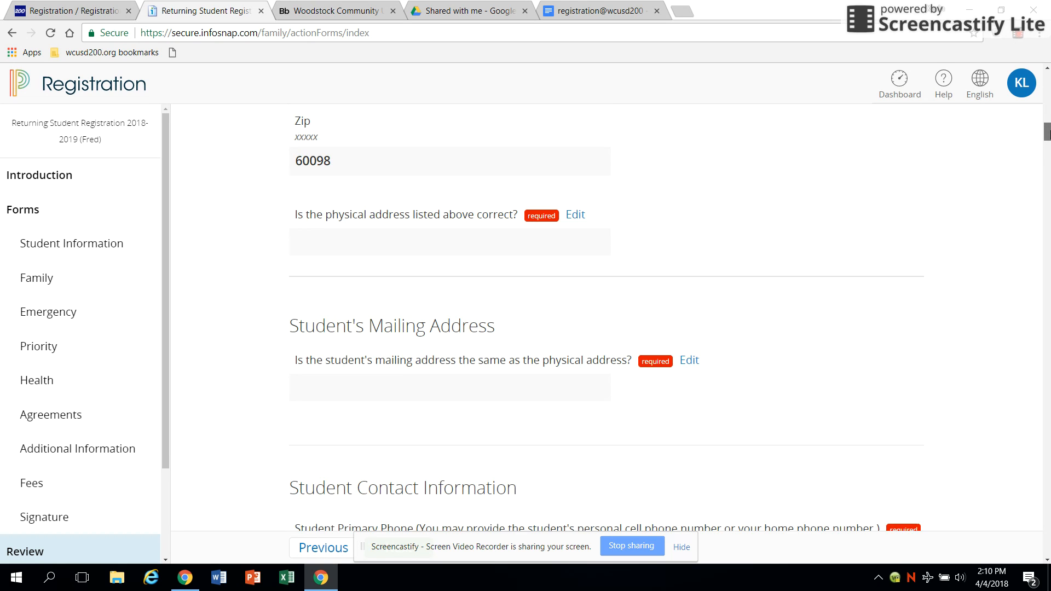
scroll("up", 3)
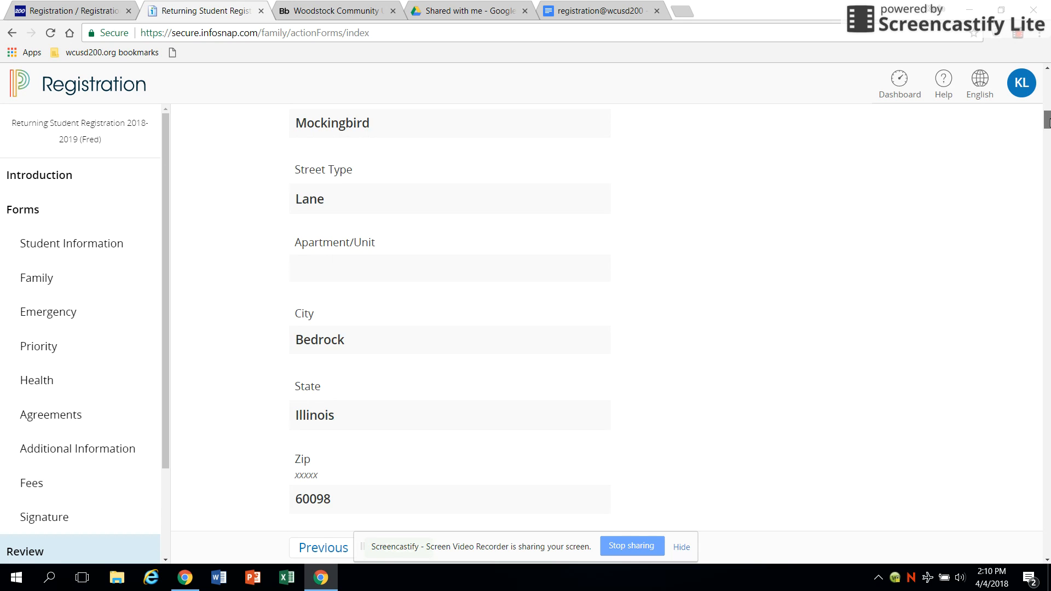
scroll("down", 3)
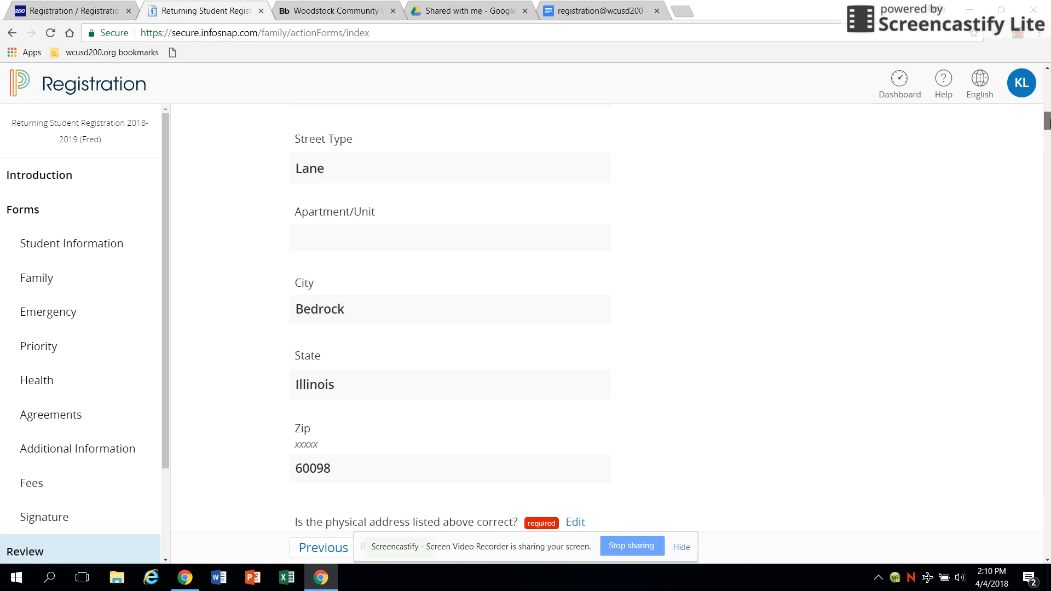
scroll("down", 3)
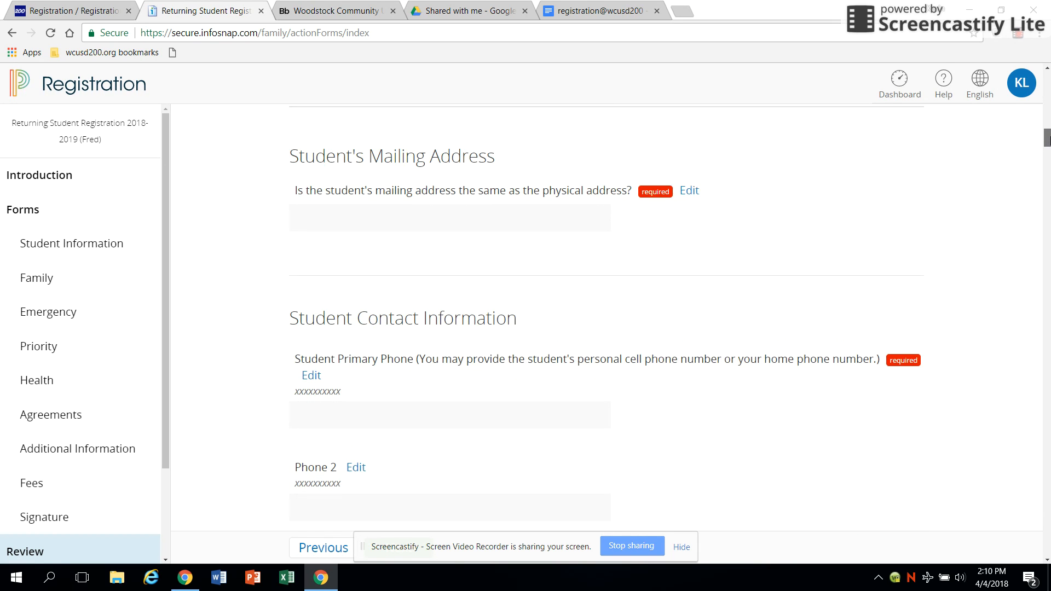
scroll("down", 3)
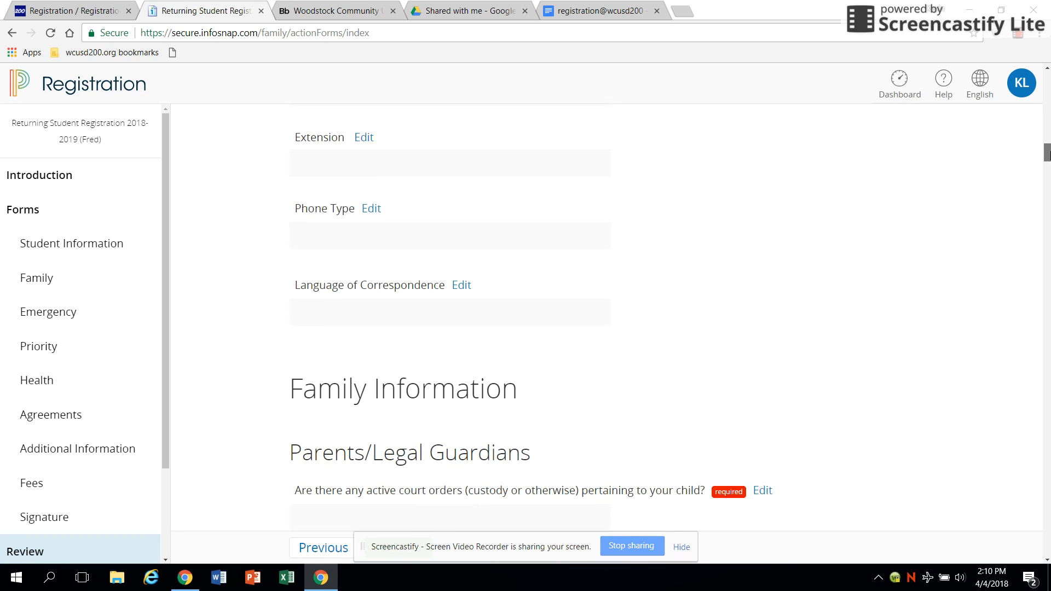
scroll("down", 3)
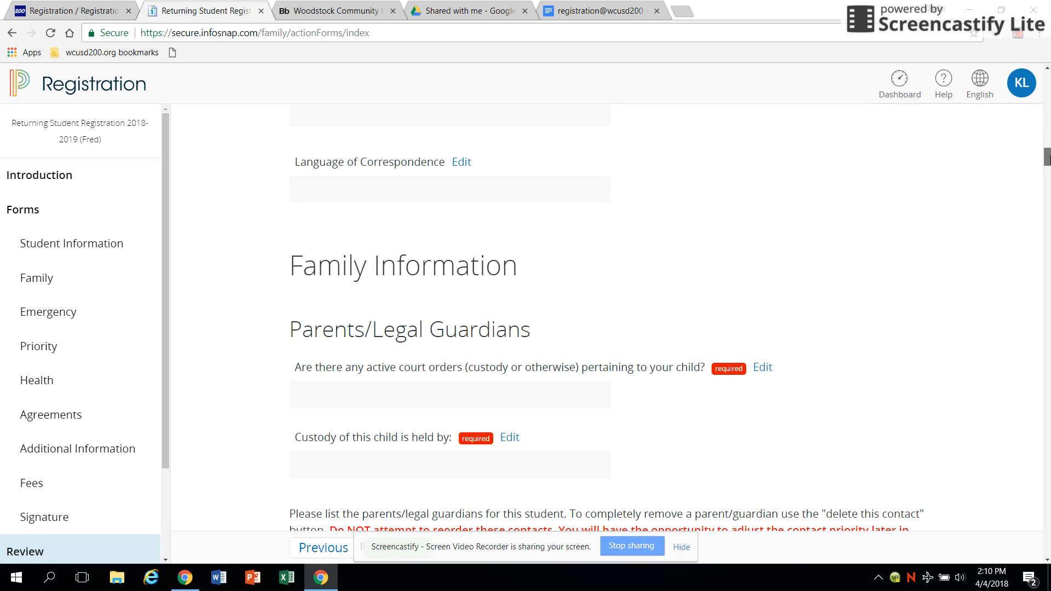
scroll("down", 3)
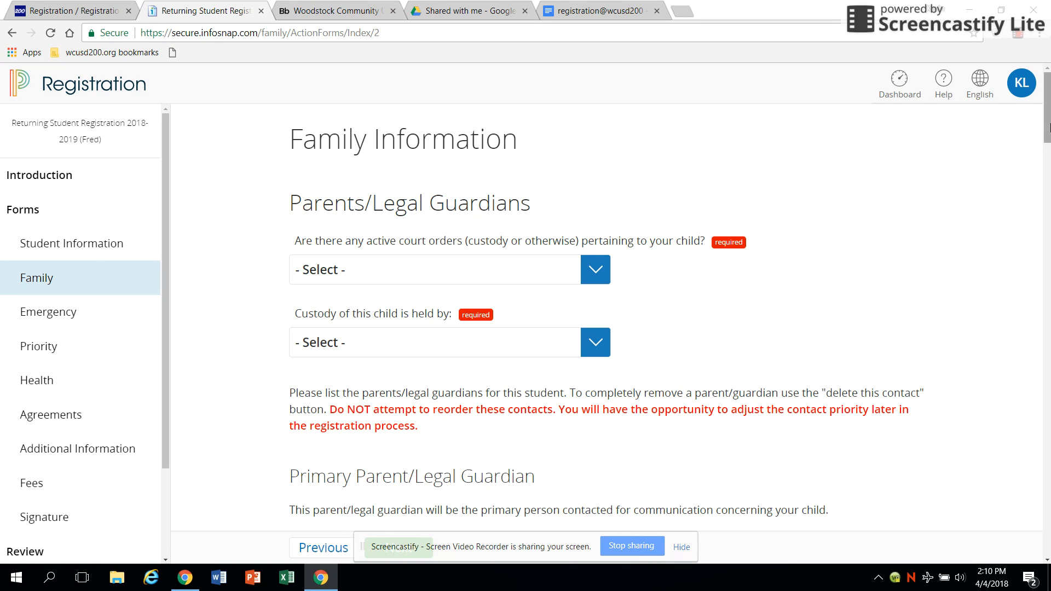
- Look past Wilma Flintstone's guardian entry and switch to the Fees section
scroll("down", 3)
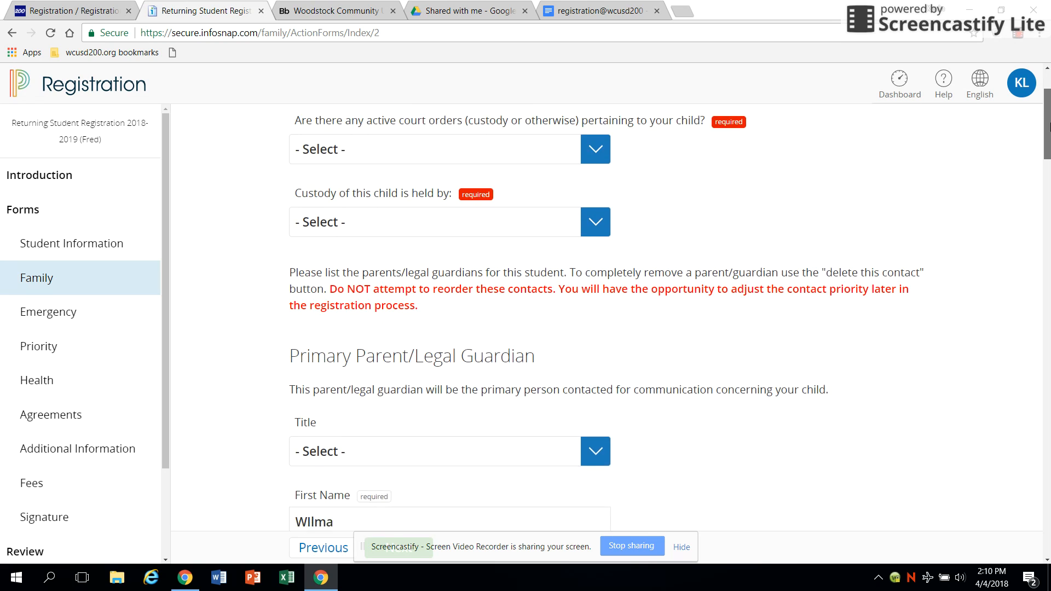
scroll("down", 3)
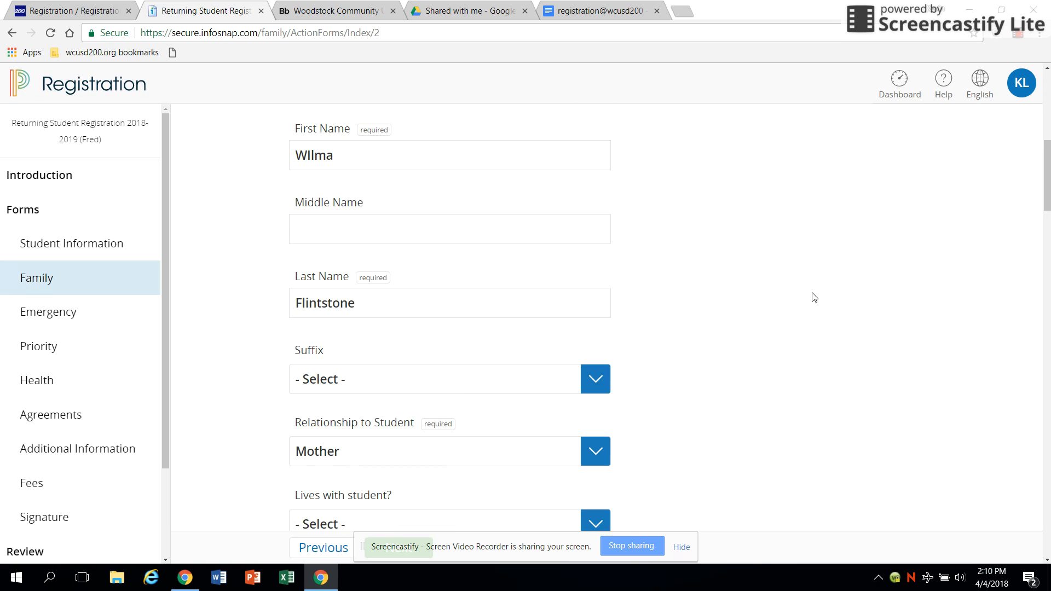
left_click(31, 482)
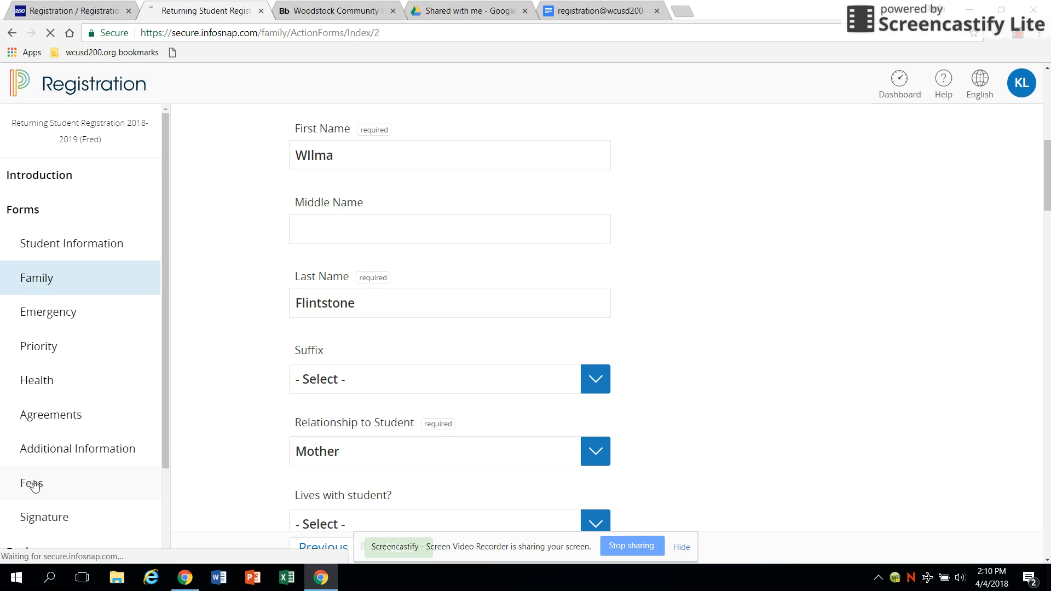
left_click(31, 482)
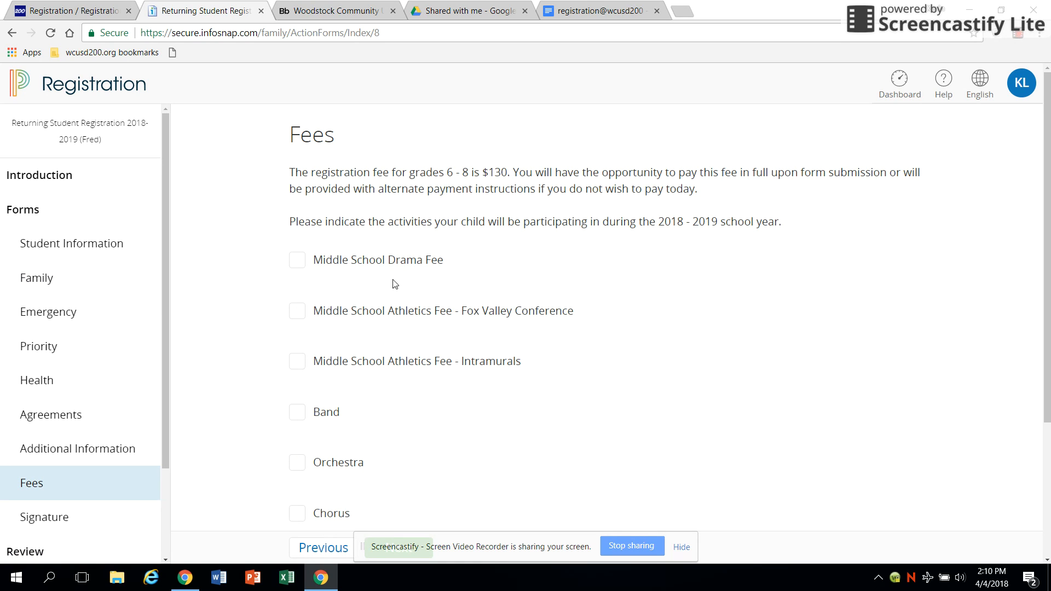
mouse_move(322, 264)
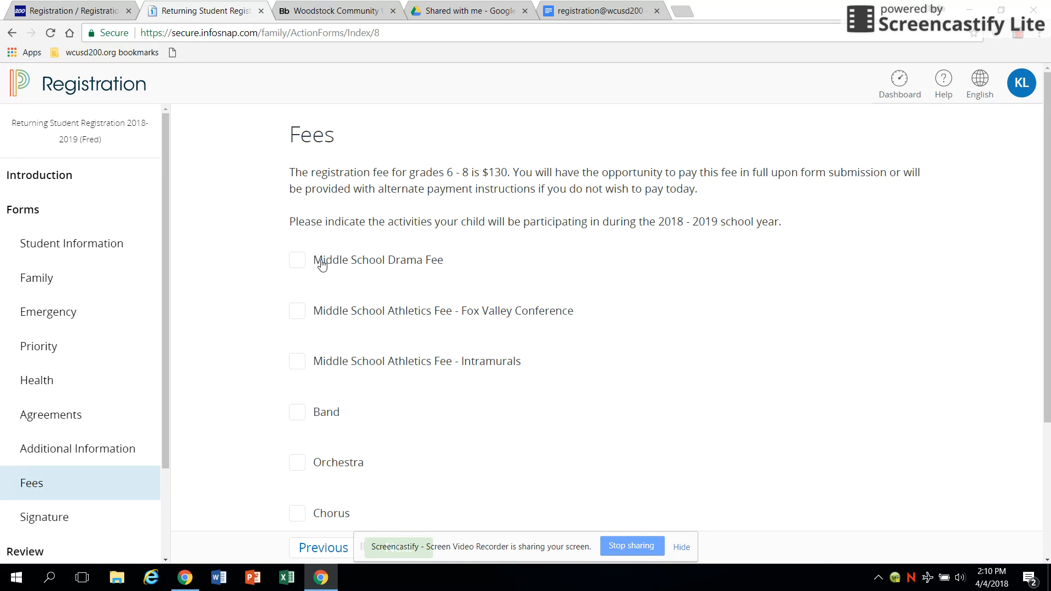
mouse_move(341, 262)
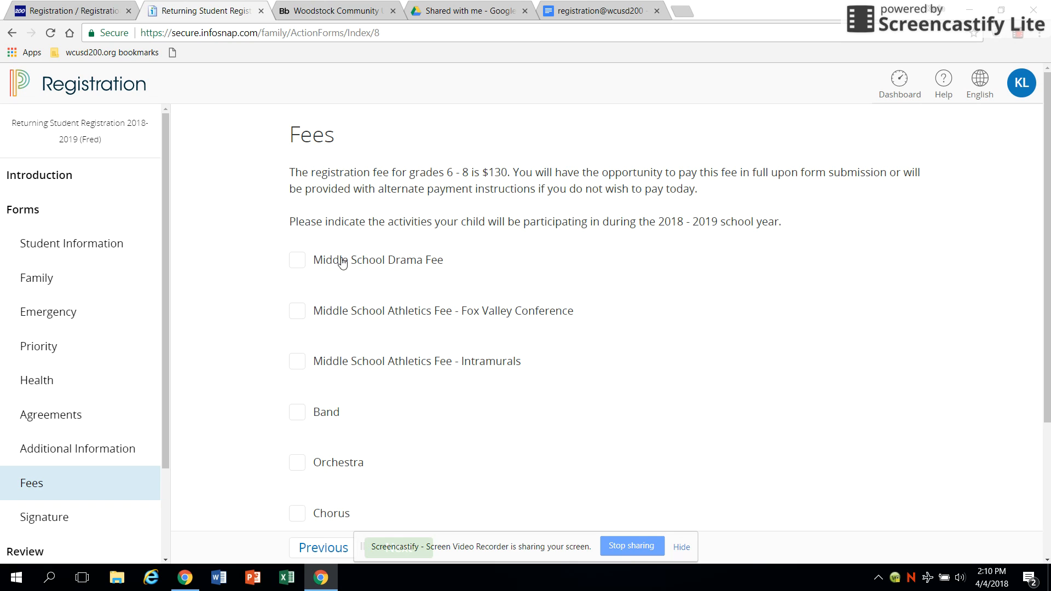
mouse_move(434, 311)
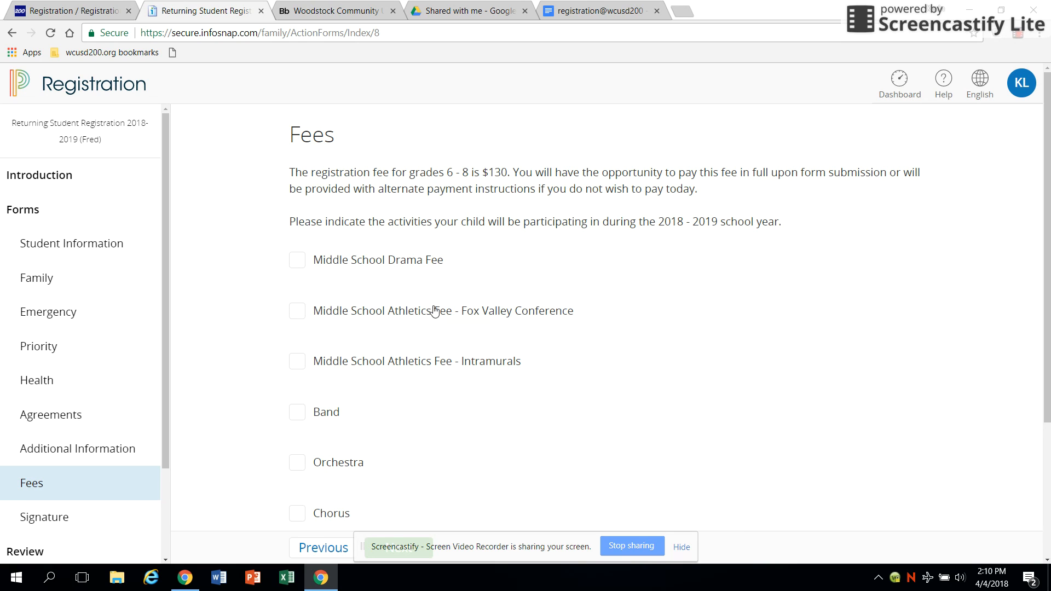
- Leave the activity fees page for the Signature section's Certification form
scroll("down", 3)
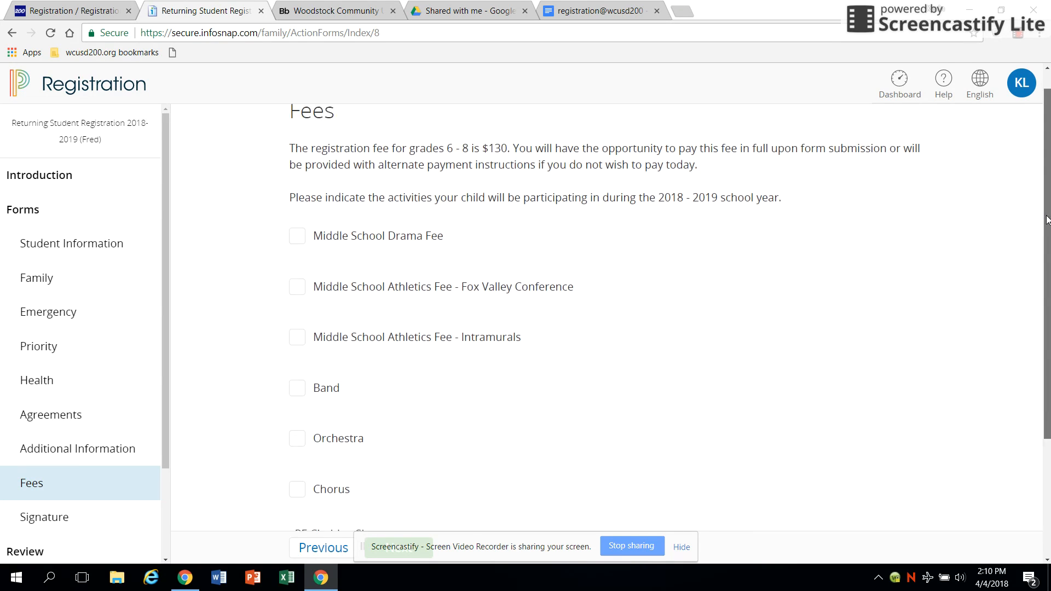
left_click(44, 517)
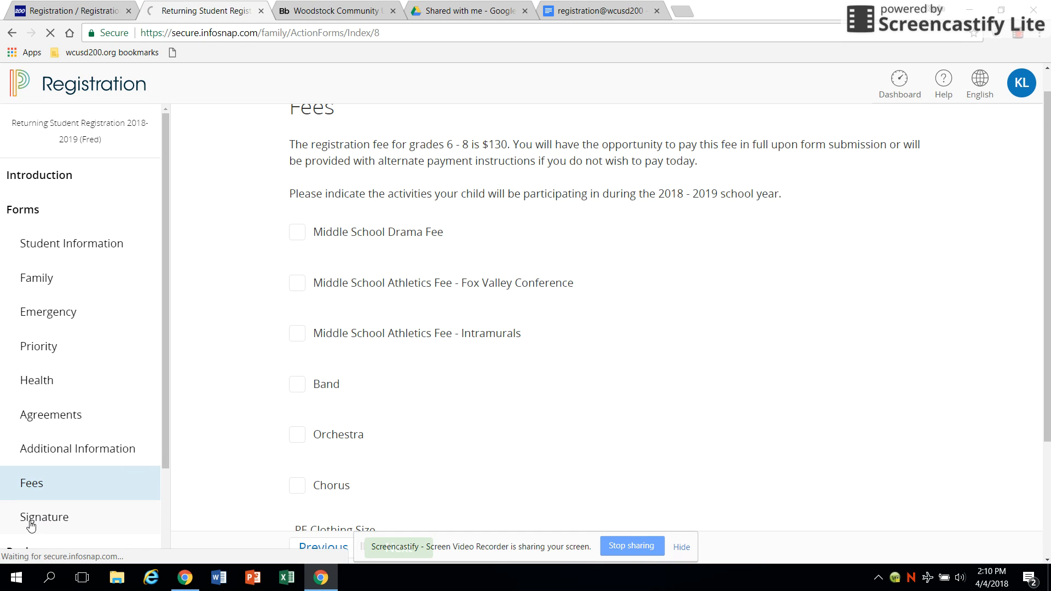
left_click(44, 517)
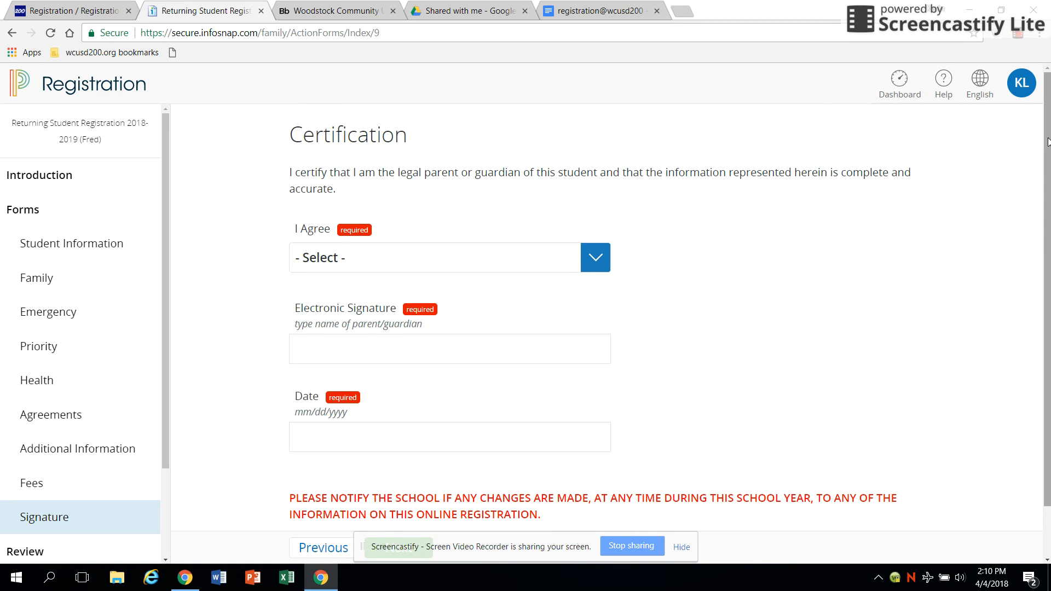
- Scroll the Certification form before moving to Review & Submit
scroll("down", 3)
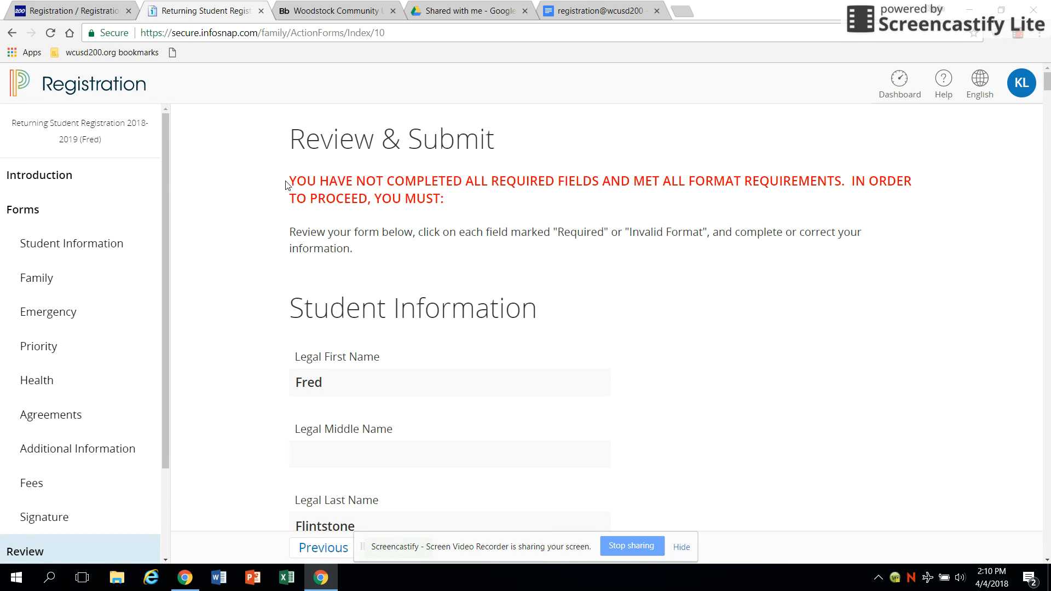
- Highlight the red incomplete-fields warning and scroll through the Review & Submit listing
left_click_drag(291, 180, 444, 198)
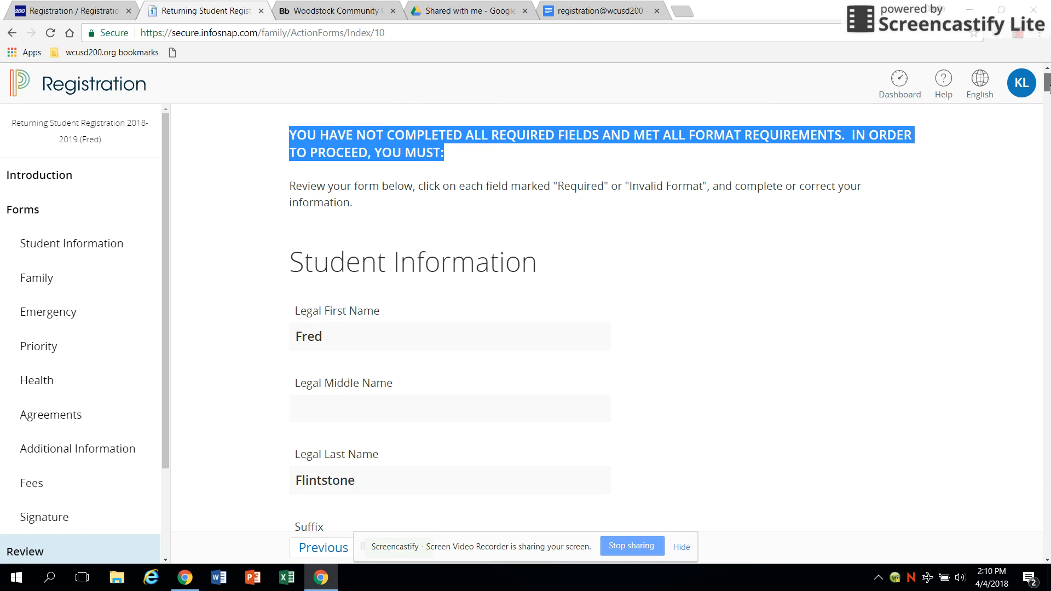
scroll("up", 3)
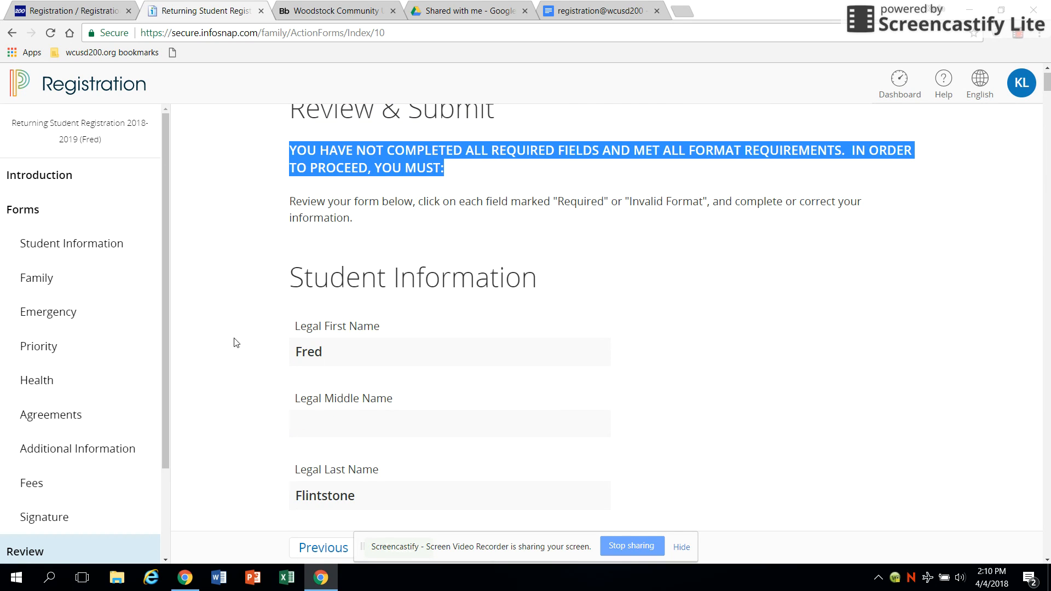
scroll("down", 3)
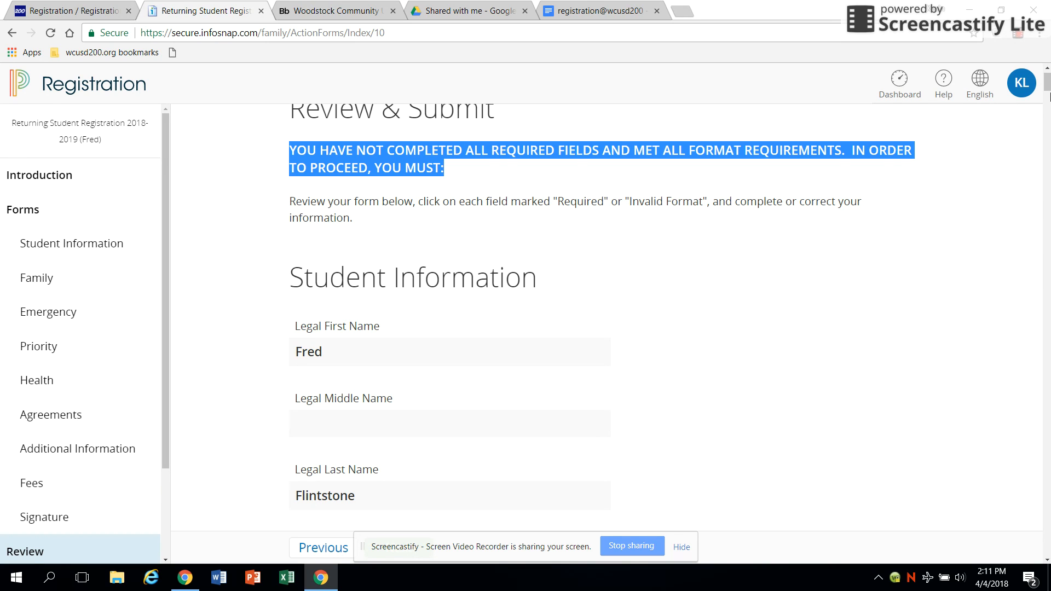
scroll("down", 3)
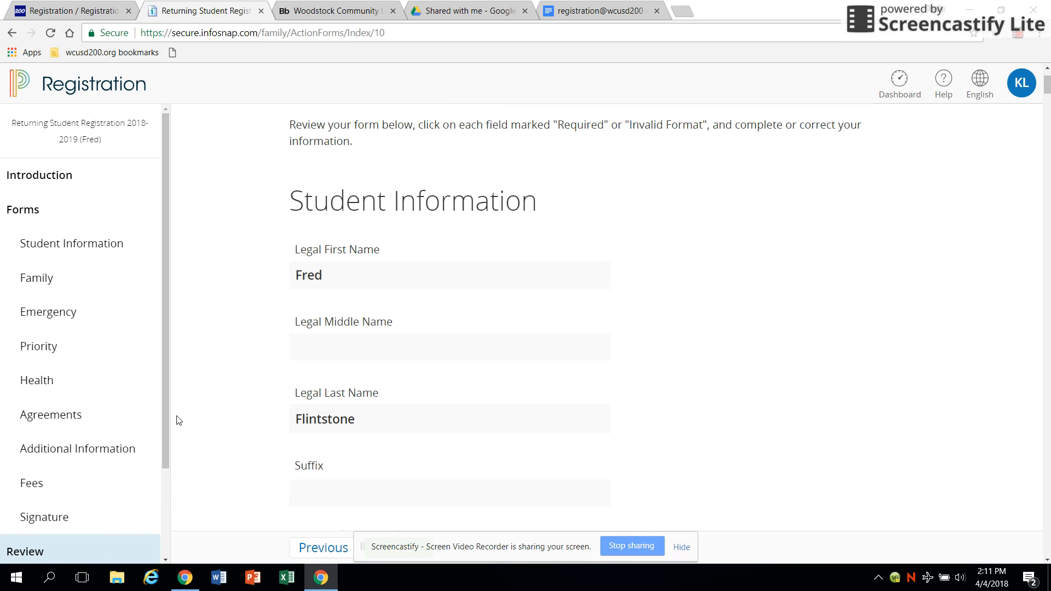
scroll("down", 3)
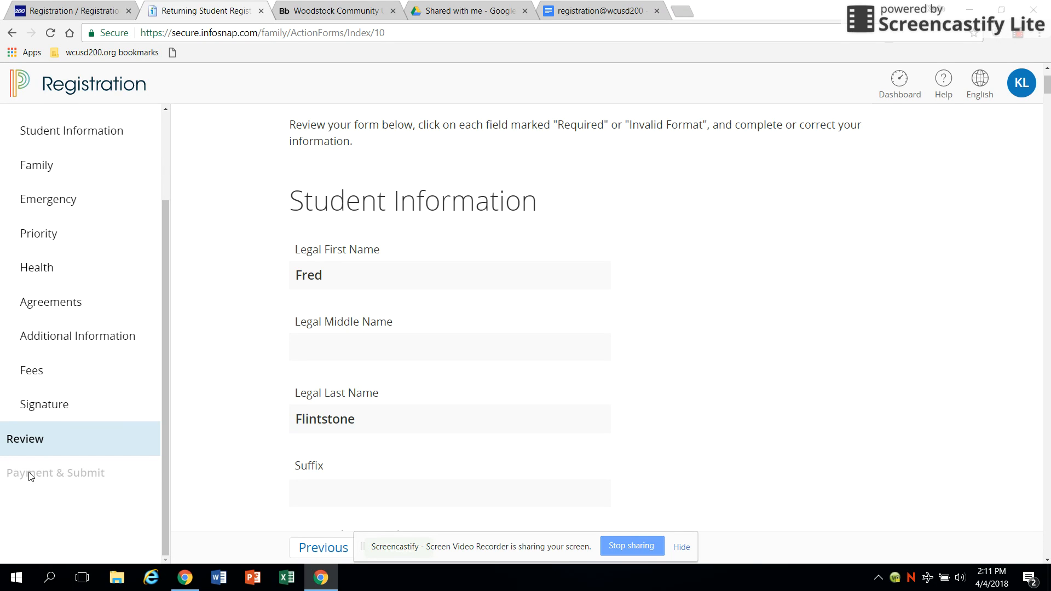
mouse_move(984, 187)
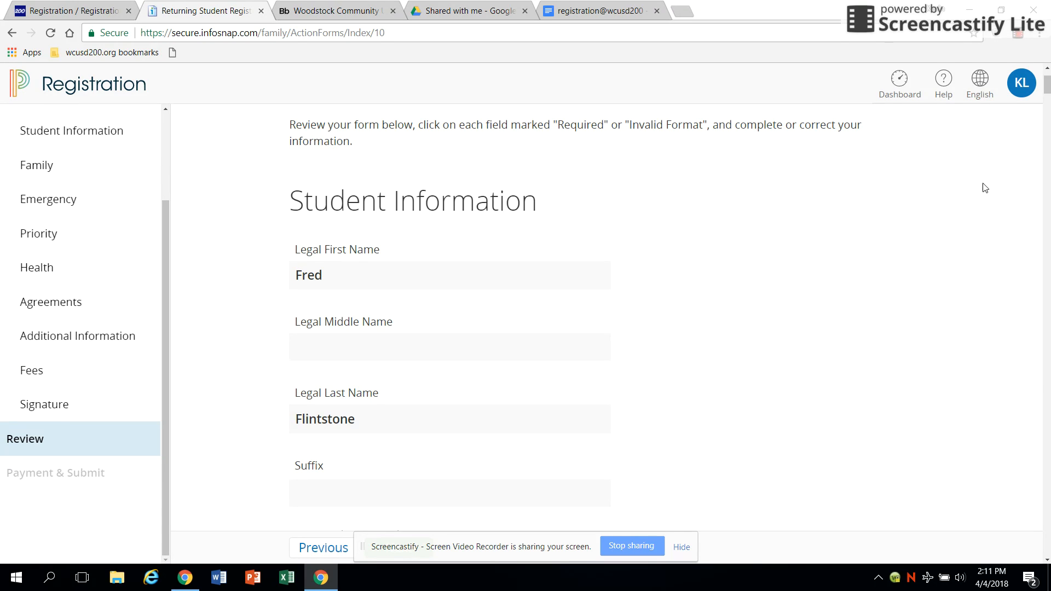
scroll("down", 3)
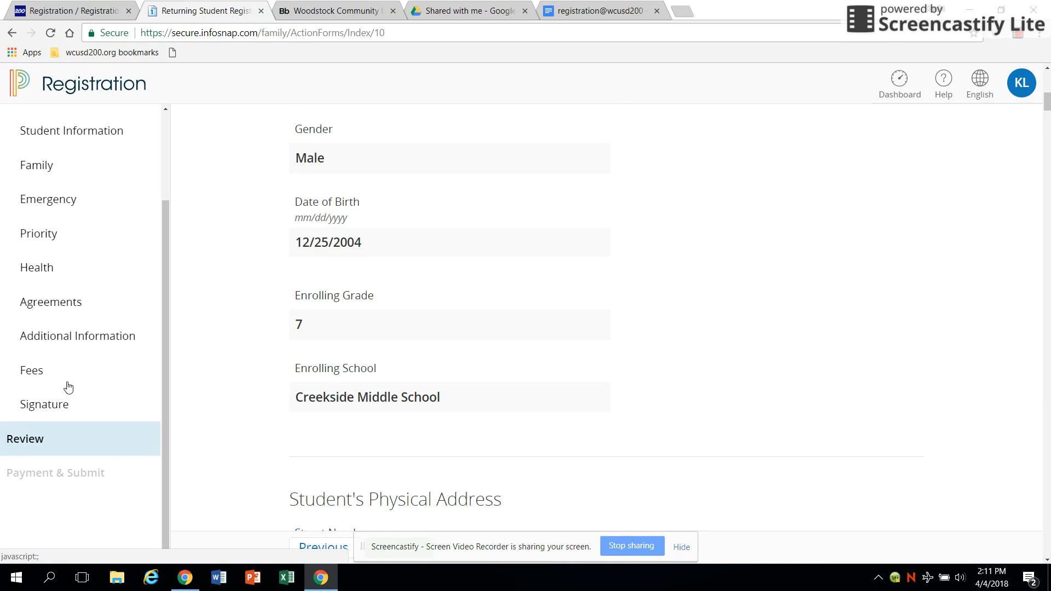
scroll("up", 3)
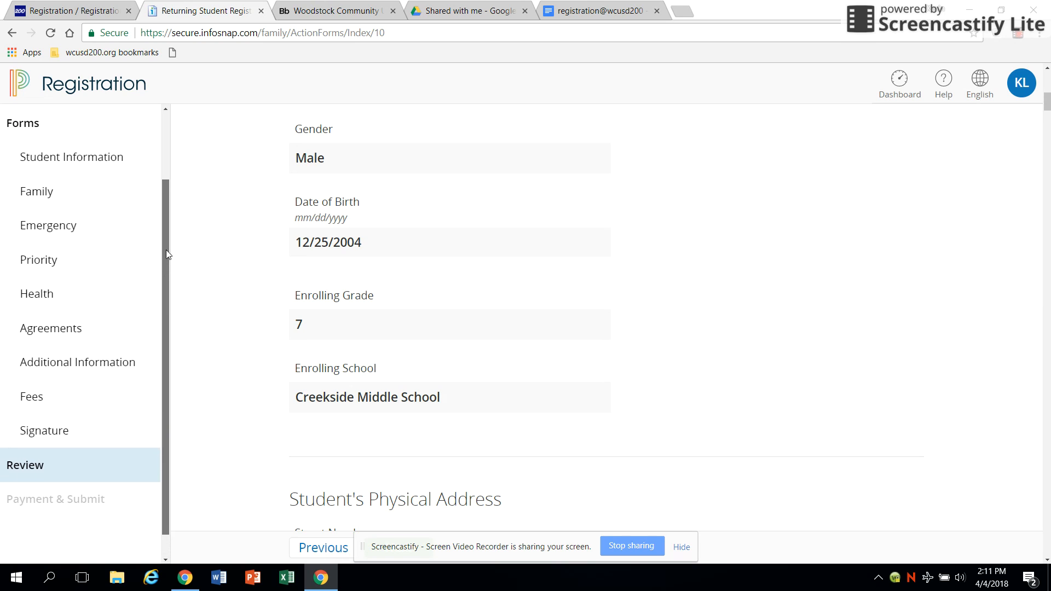
scroll("up", 3)
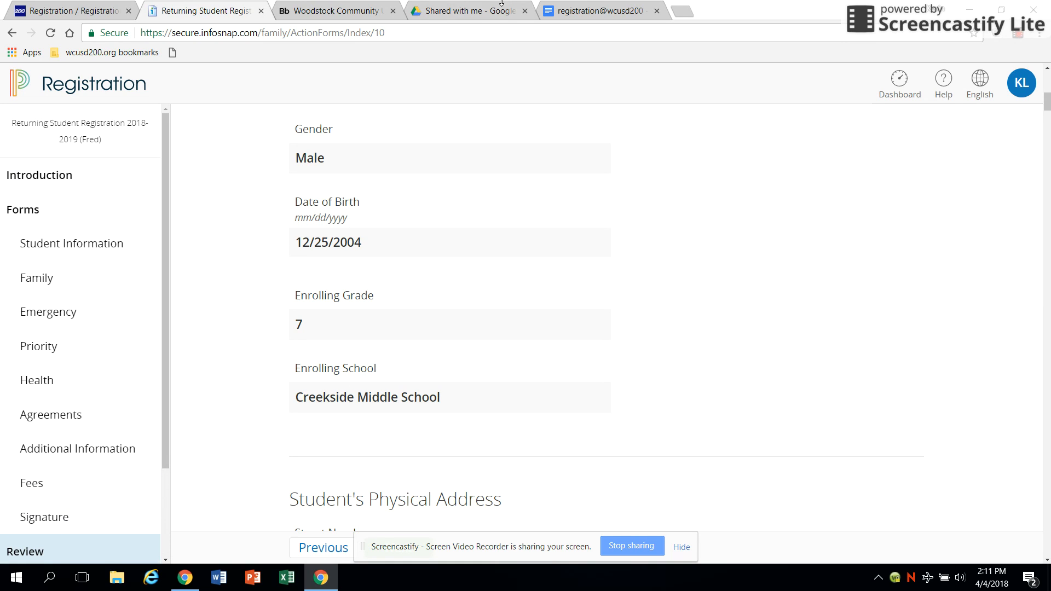
mouse_move(600, 9)
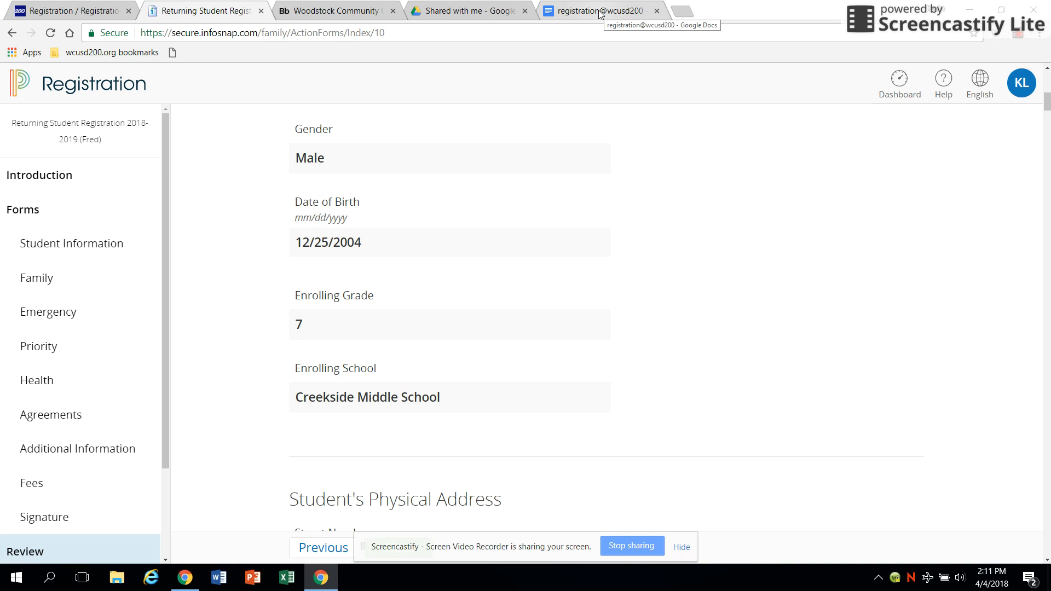
scroll("down", 3)
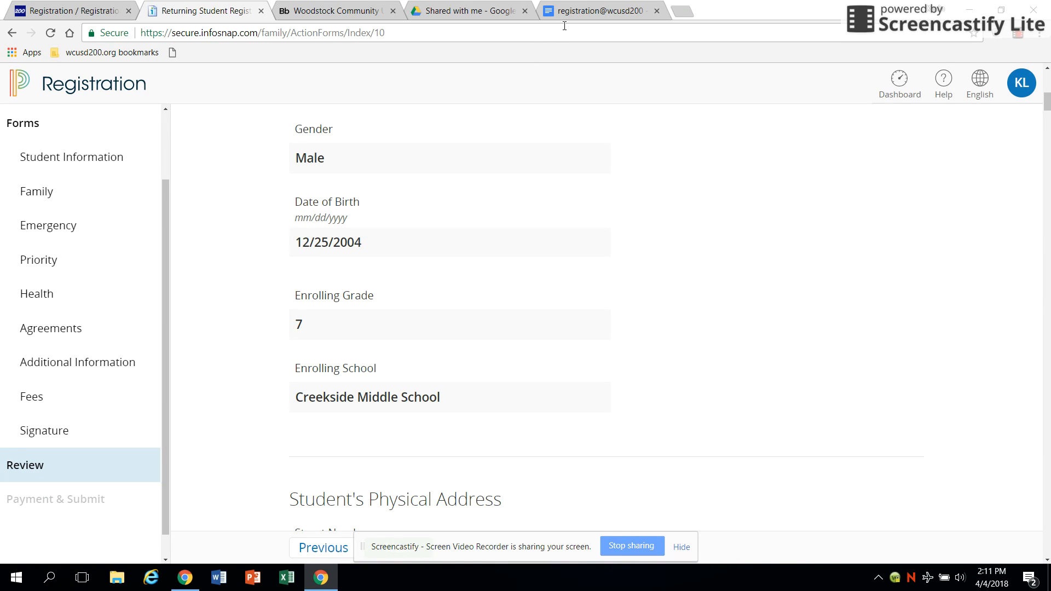
mouse_move(256, 16)
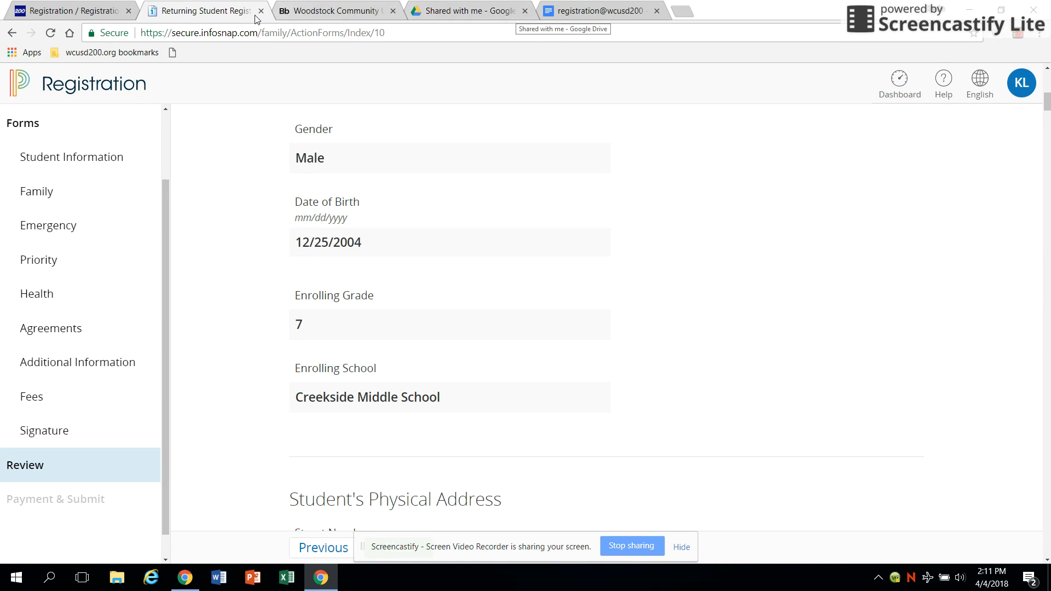
mouse_move(587, 10)
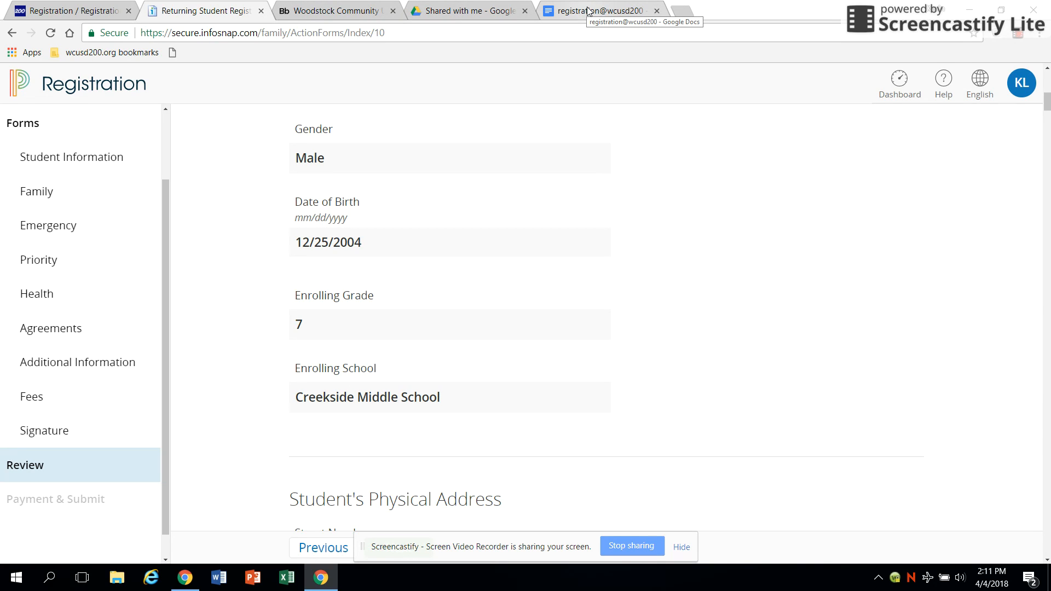
mouse_move(49, 225)
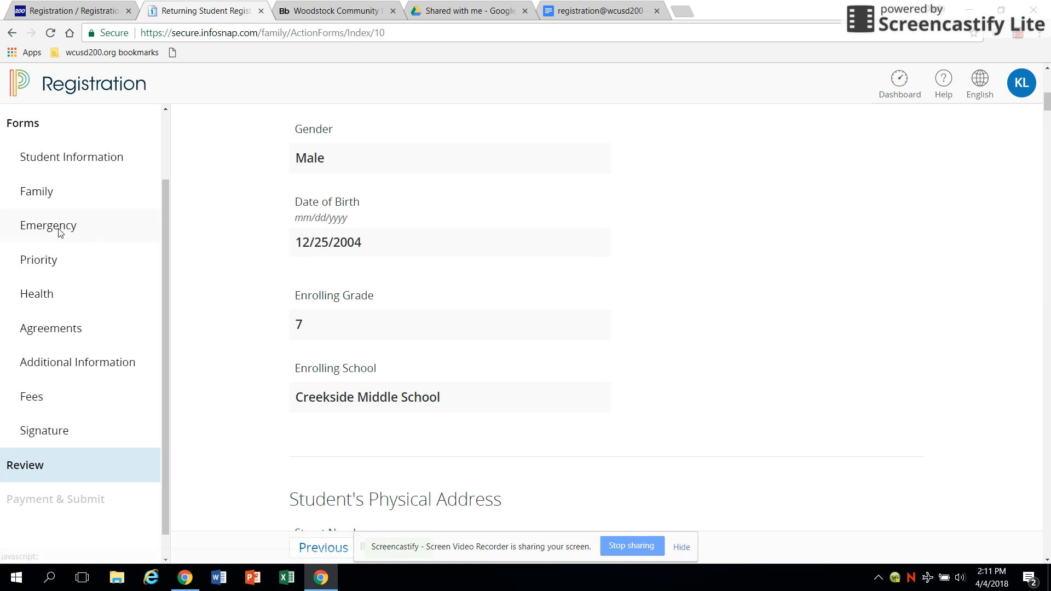
- Revisit the blank Emergency contacts form, then end on the Google Docs school-contact message
left_click(48, 225)
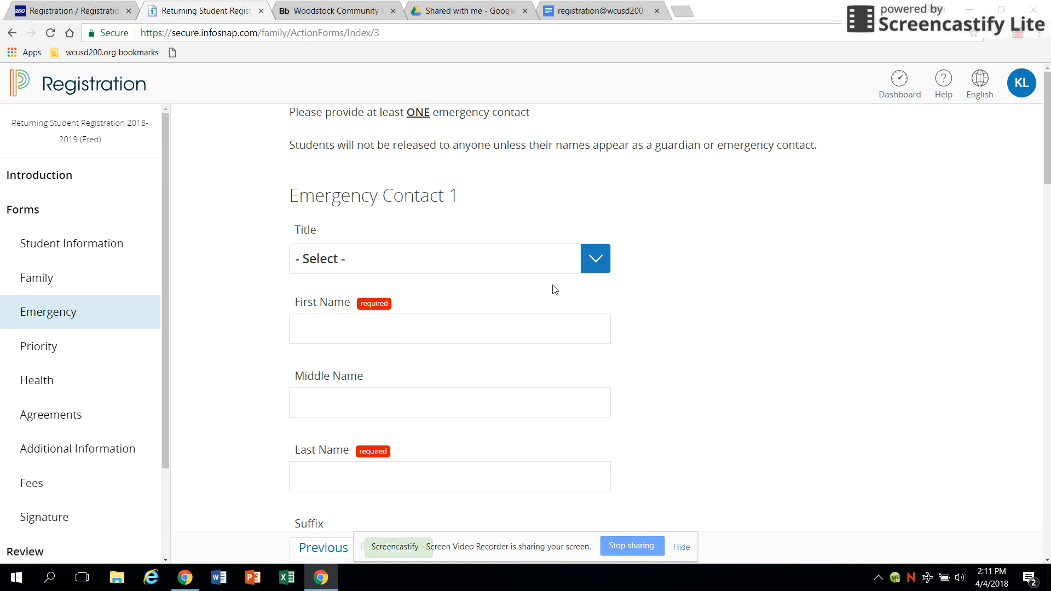
mouse_move(649, 111)
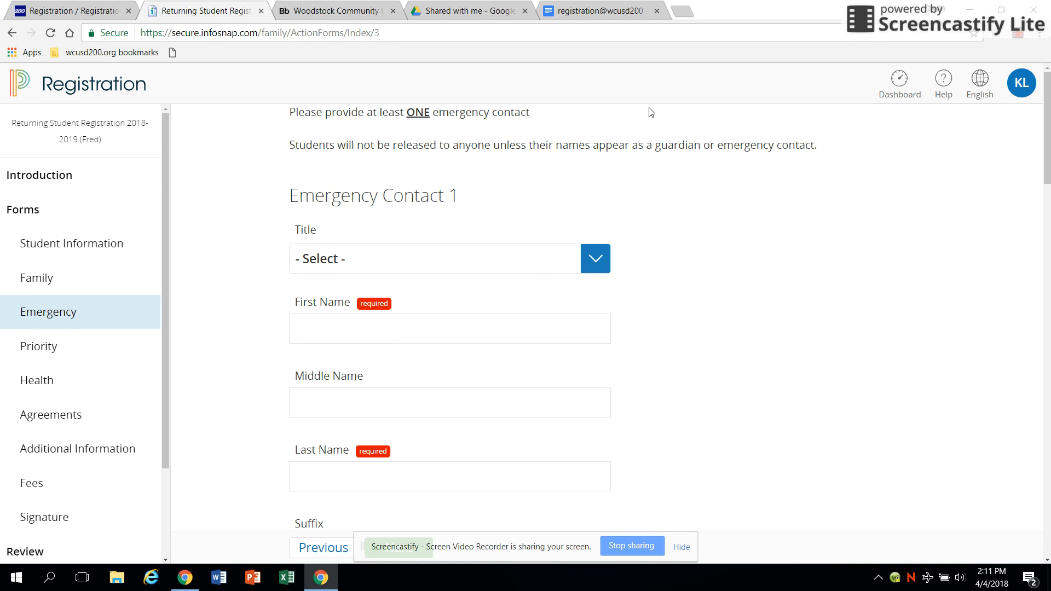
mouse_move(36, 278)
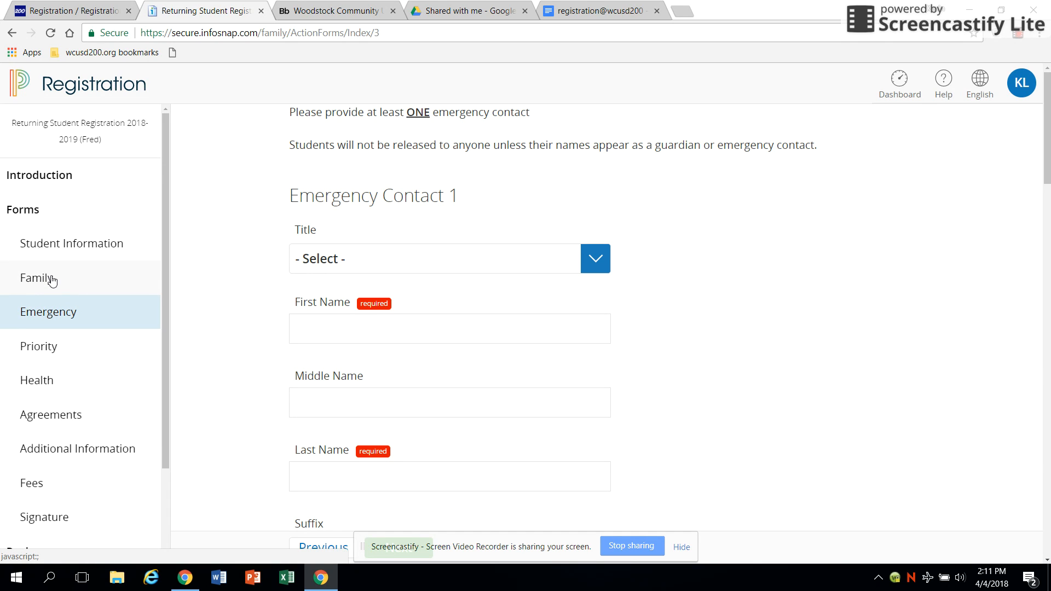
left_click(599, 10)
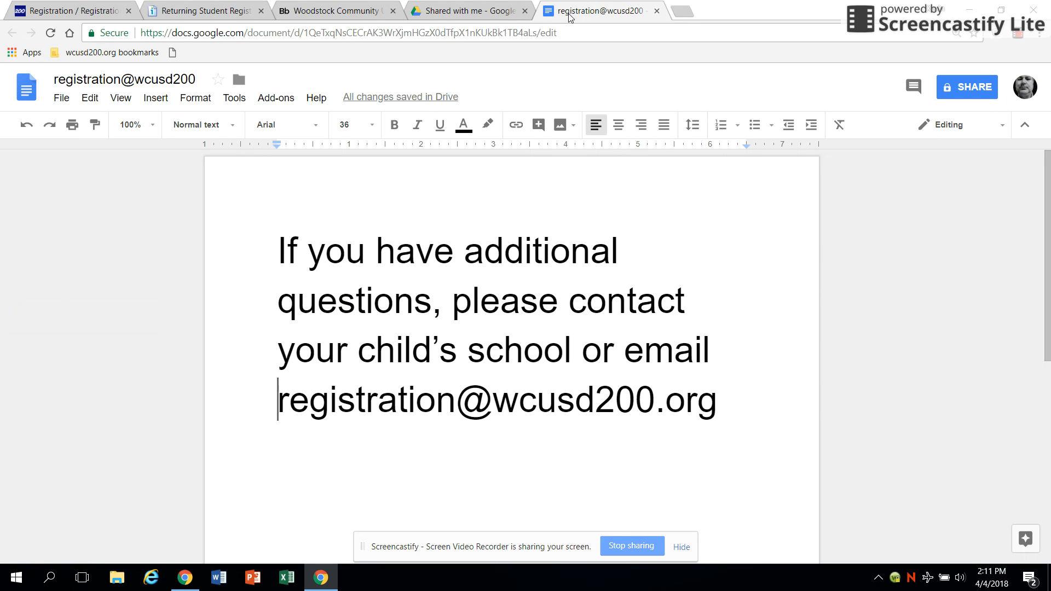
mouse_move(888, 319)
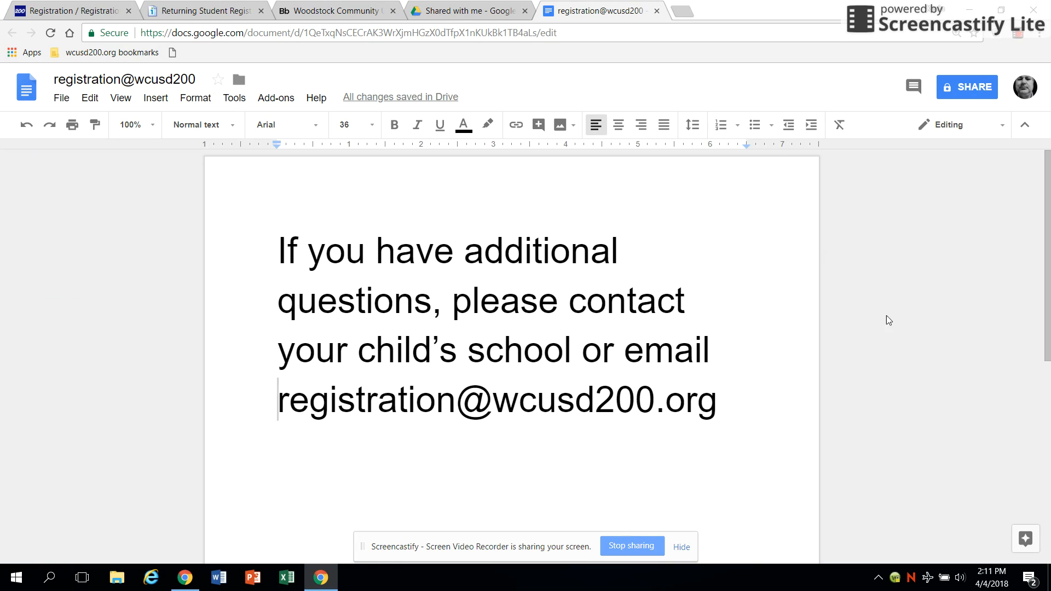
mouse_move(621, 519)
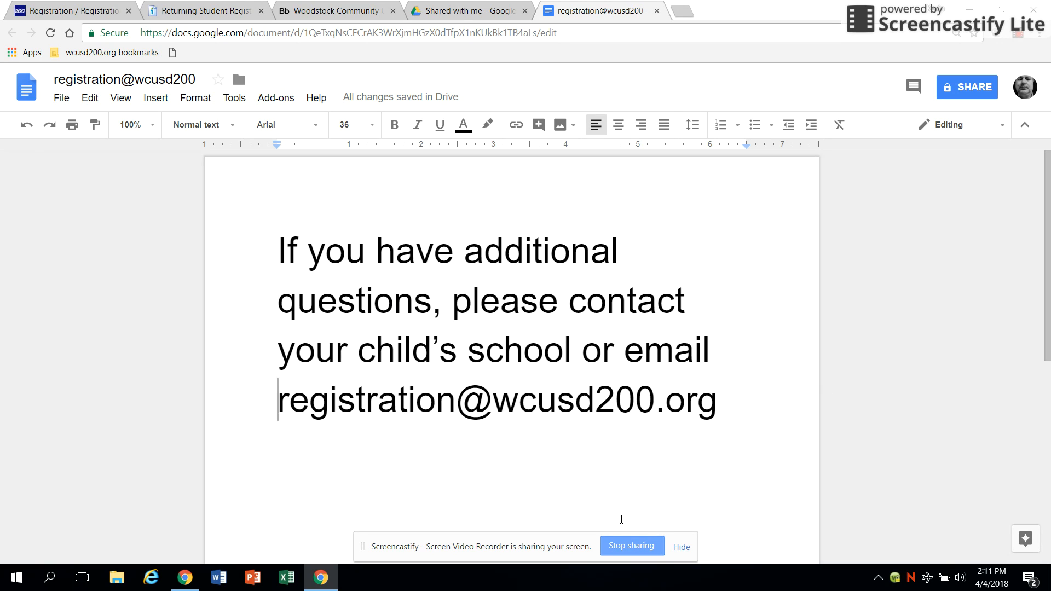